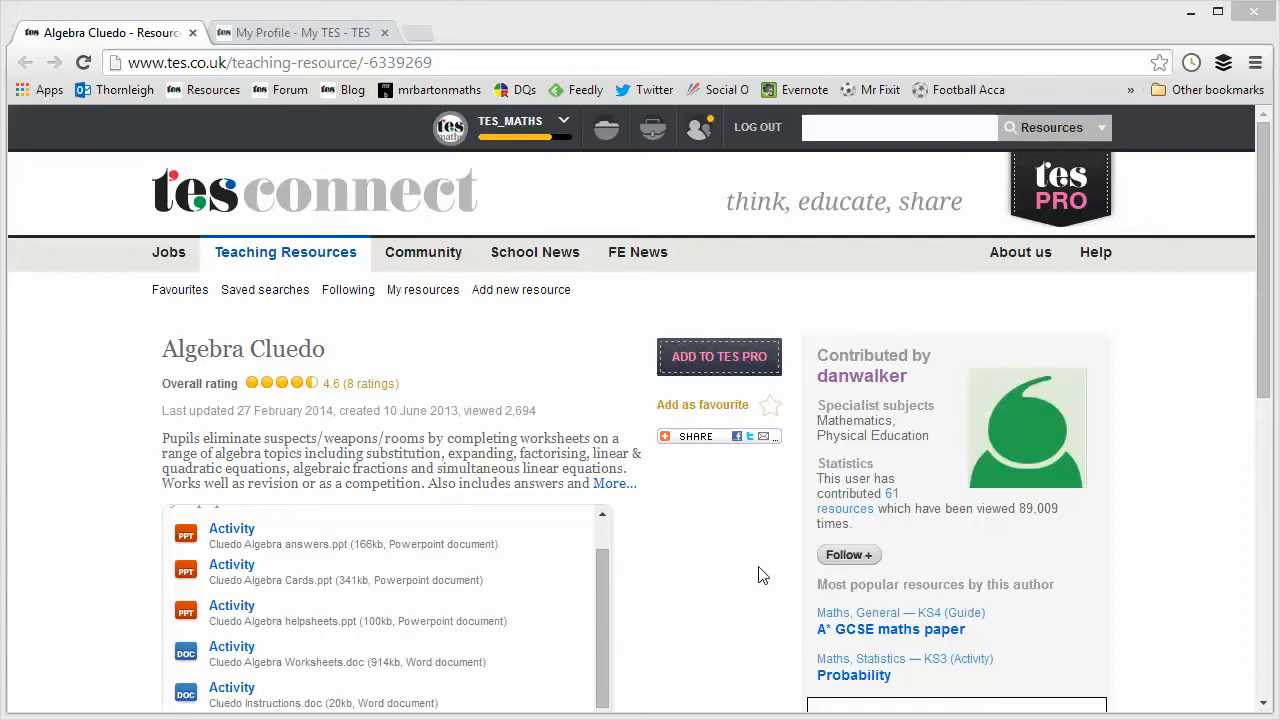
{"action": "mouse_move", "coordinate": [893, 470]}
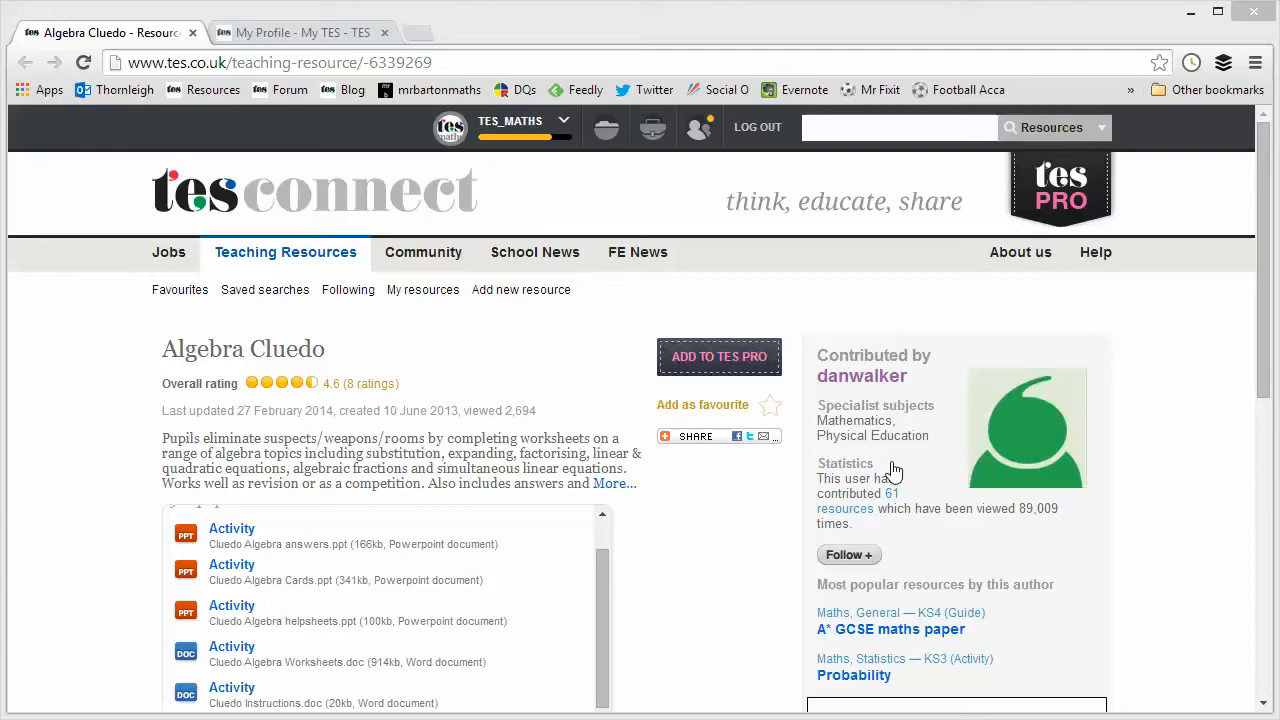
{"action": "mouse_move", "coordinate": [1265, 275]}
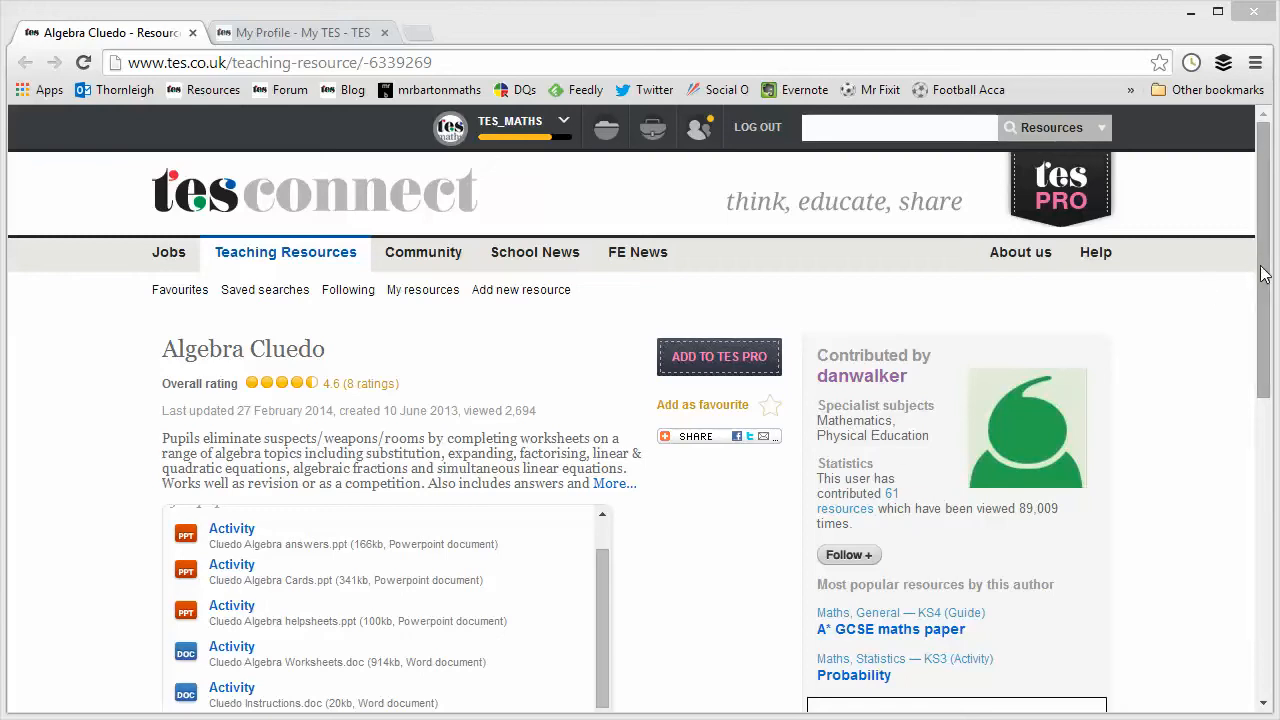
Scroll the Algebra Cluedo TES page to Cluedo Instructions.doc and open it in Word.
{"action": "scroll", "scroll_direction": "down", "scroll_amount": 3}
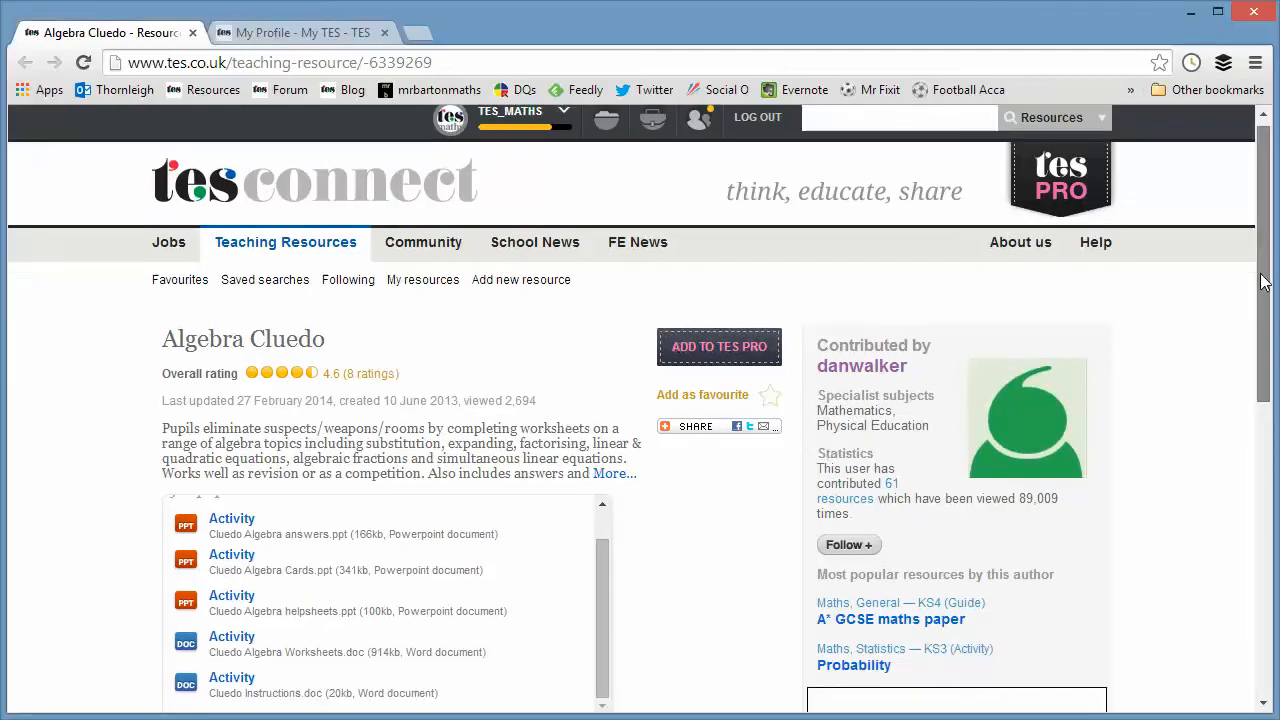
{"action": "scroll", "scroll_direction": "down", "scroll_amount": 3}
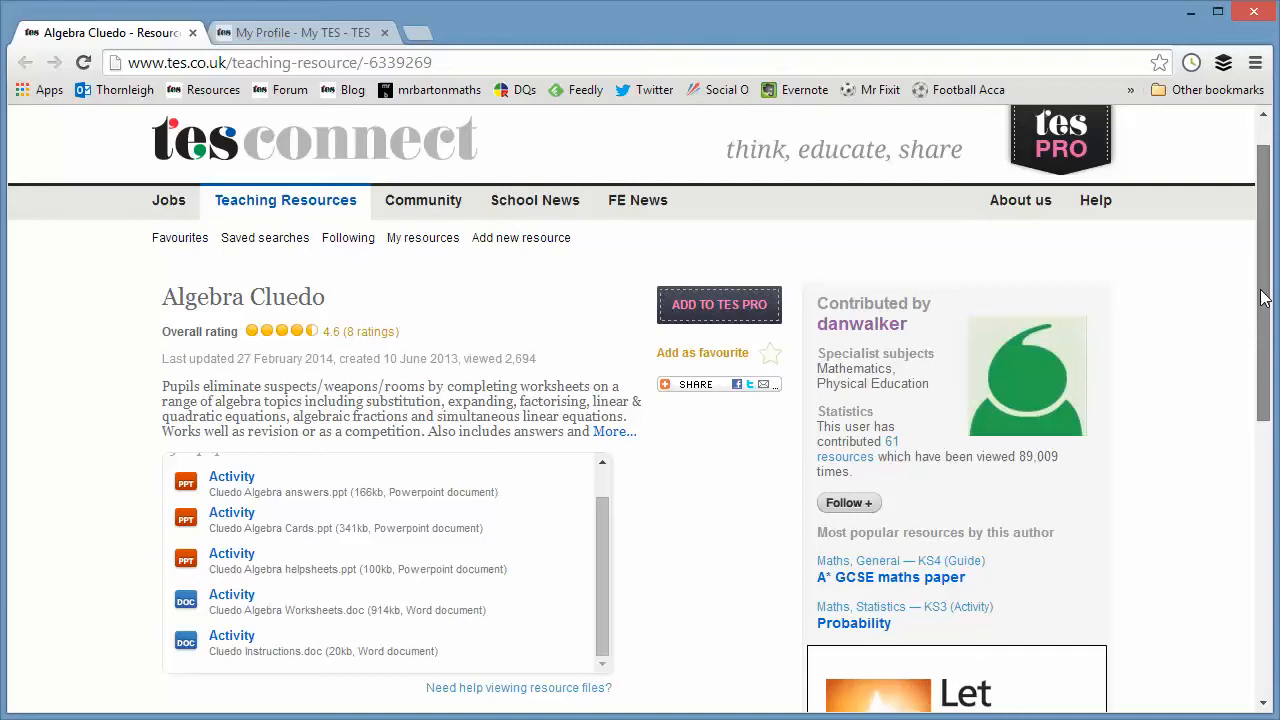
{"action": "scroll", "scroll_direction": "down", "scroll_amount": 3}
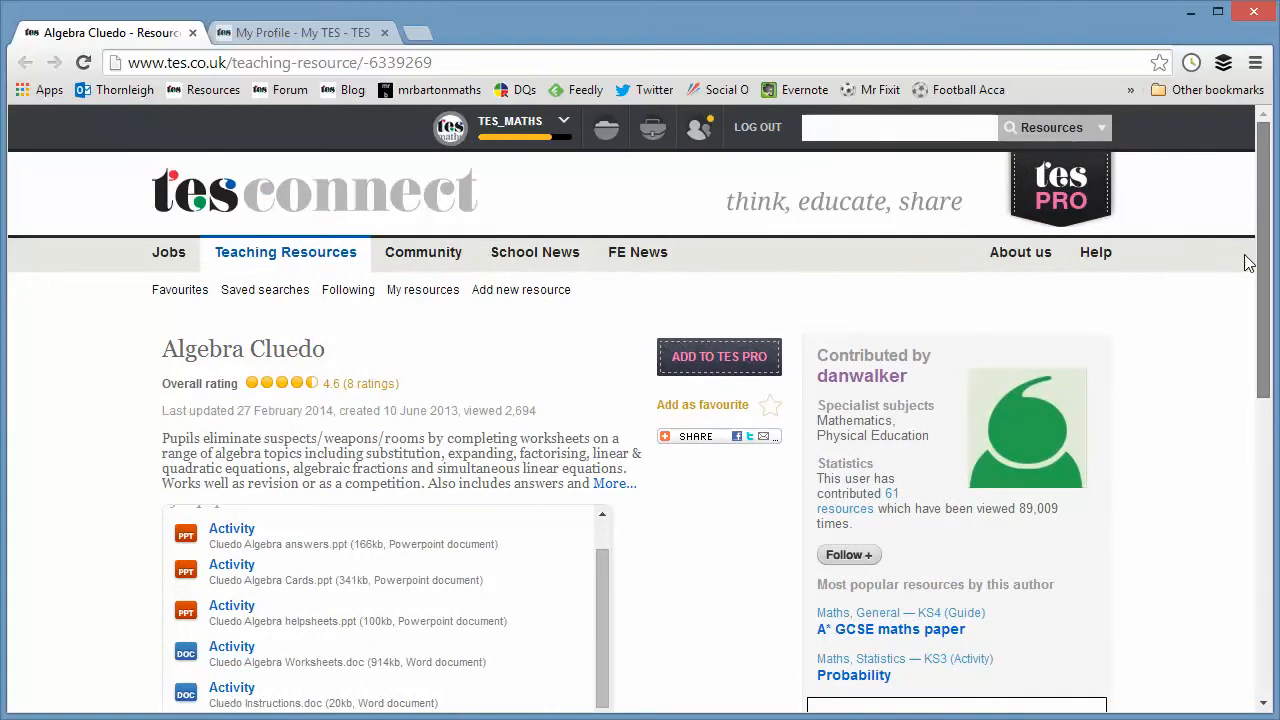
{"action": "scroll", "scroll_direction": "down", "scroll_amount": 3}
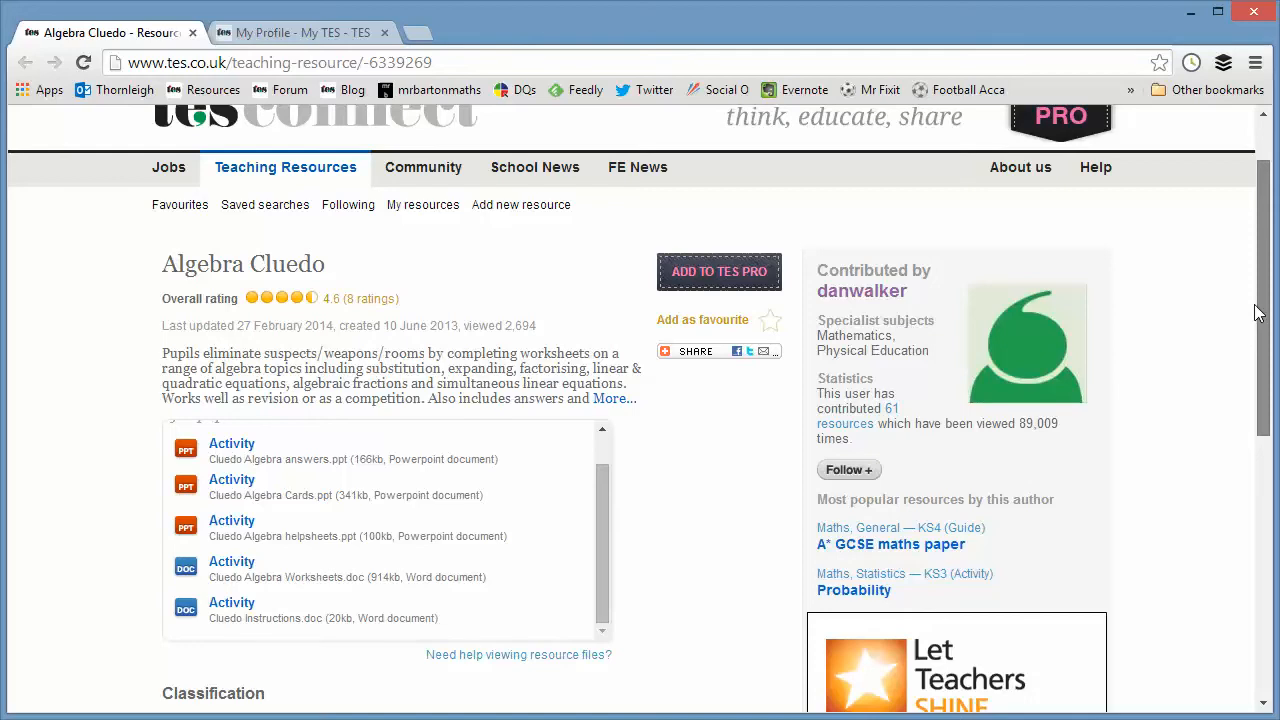
{"action": "scroll", "scroll_direction": "down", "scroll_amount": 3}
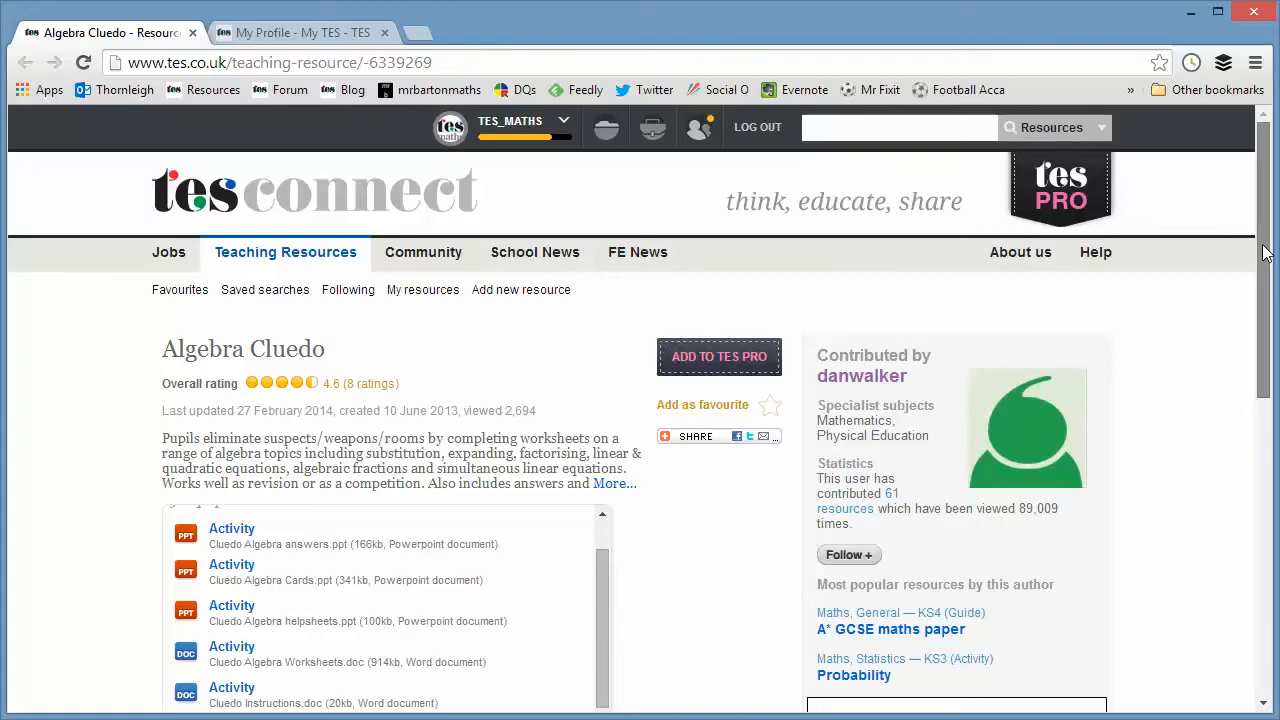
{"action": "scroll", "scroll_direction": "down", "scroll_amount": 3}
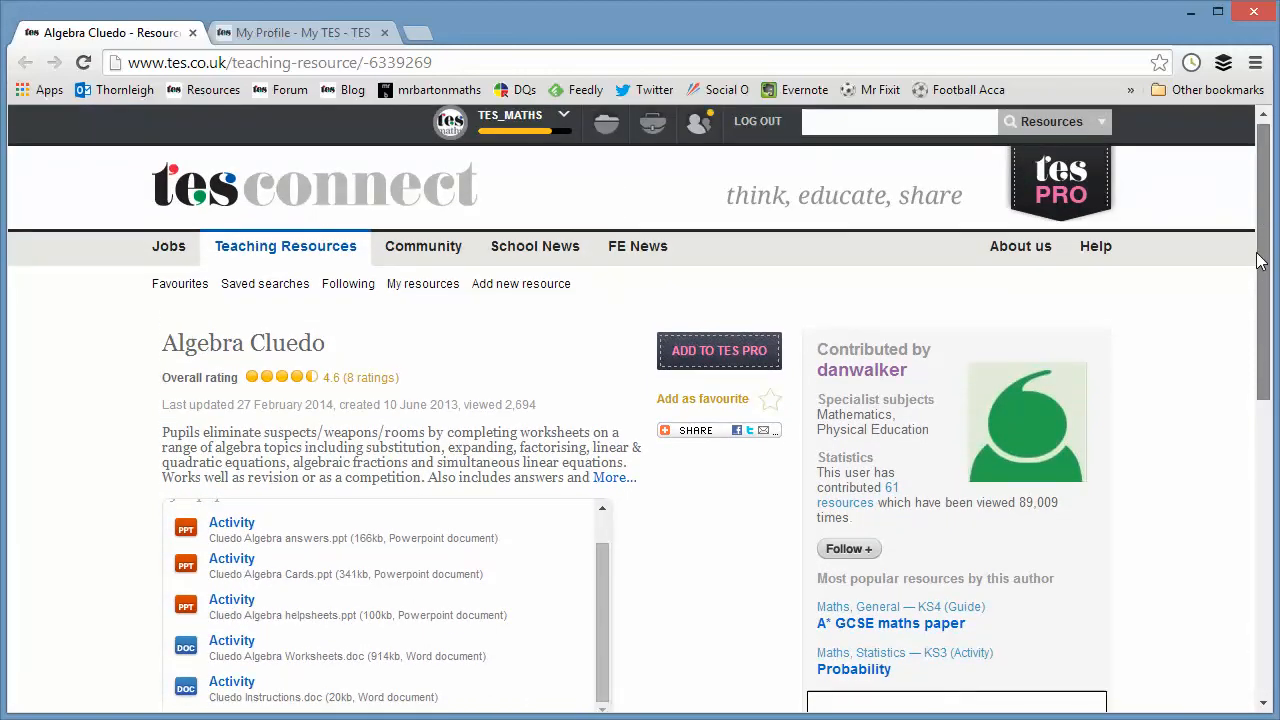
{"action": "scroll", "scroll_direction": "down", "scroll_amount": 3}
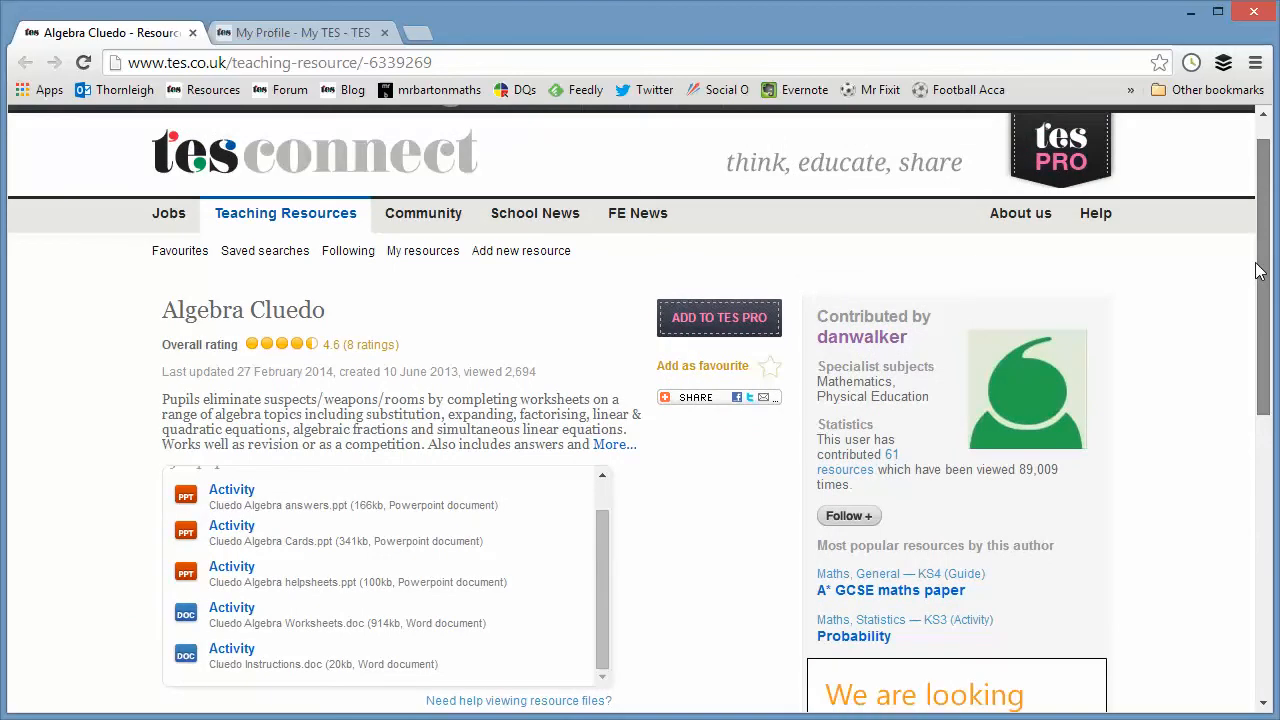
{"action": "scroll", "scroll_direction": "down", "scroll_amount": 3}
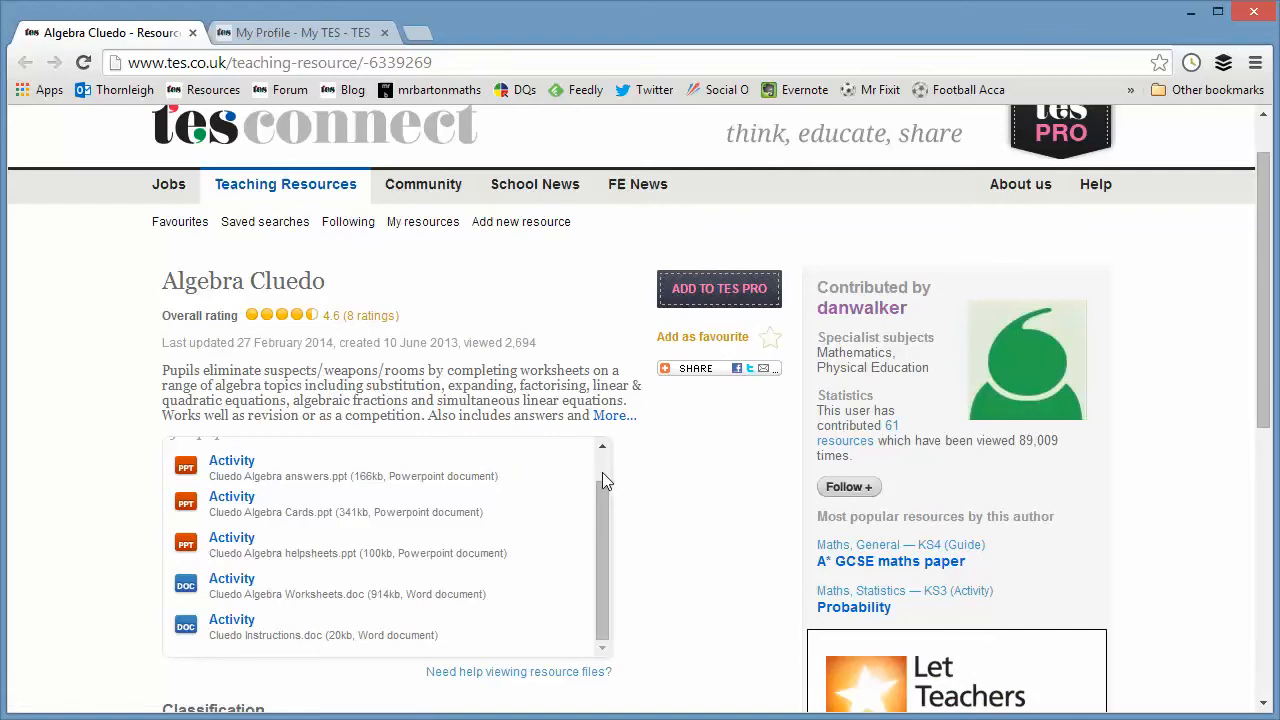
{"action": "scroll", "scroll_direction": "down", "scroll_amount": 3}
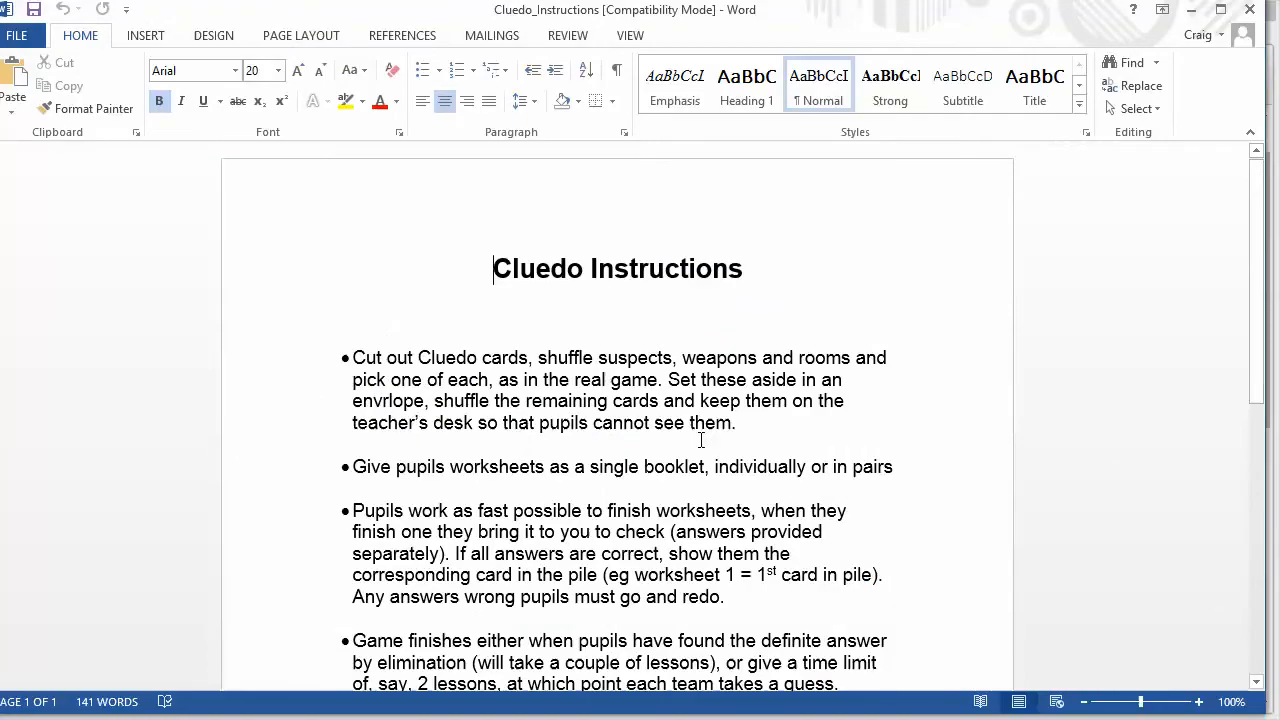
{"action": "scroll", "scroll_direction": "down", "scroll_amount": 3}
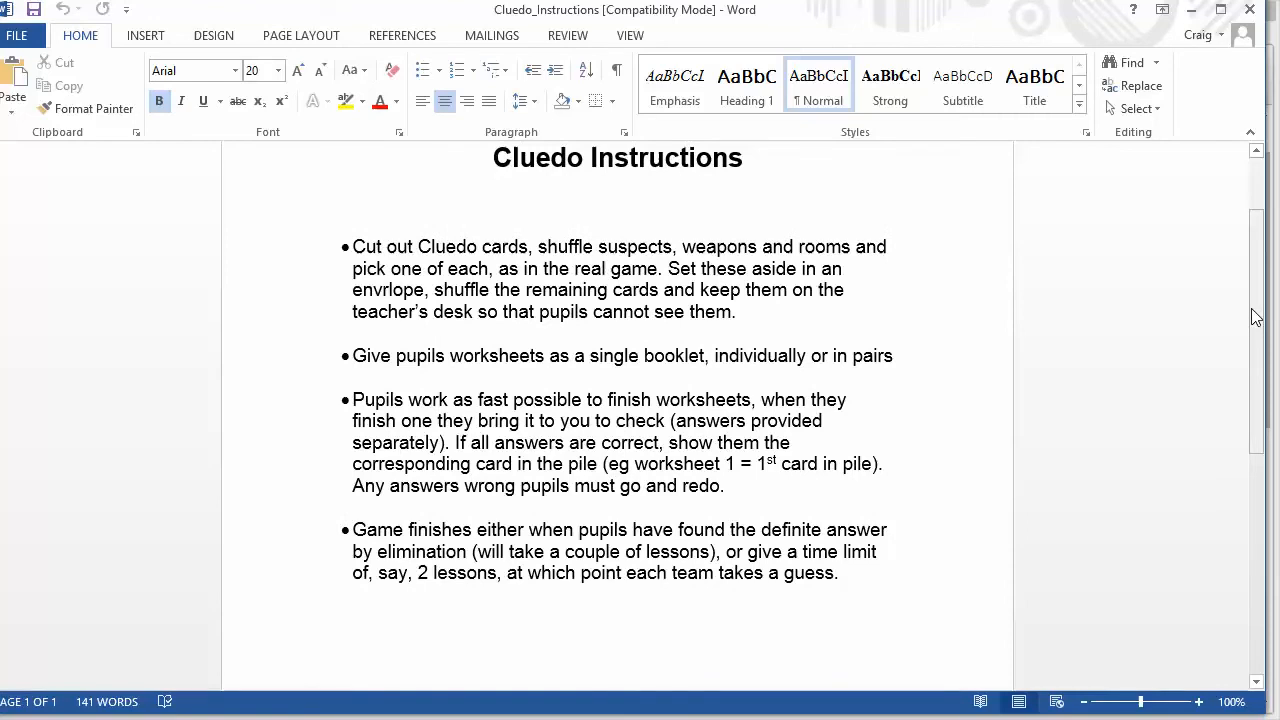
{"action": "left_click", "coordinate": [494, 157]}
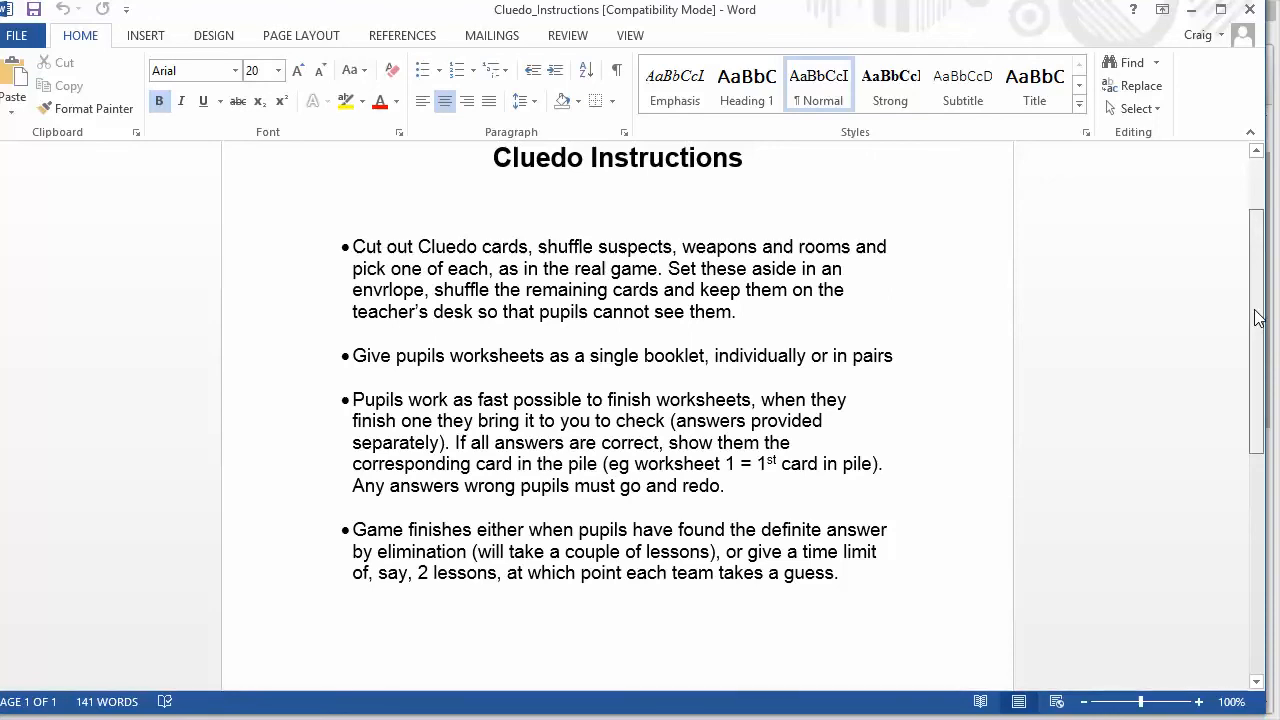
{"action": "scroll", "scroll_direction": "down", "scroll_amount": 3}
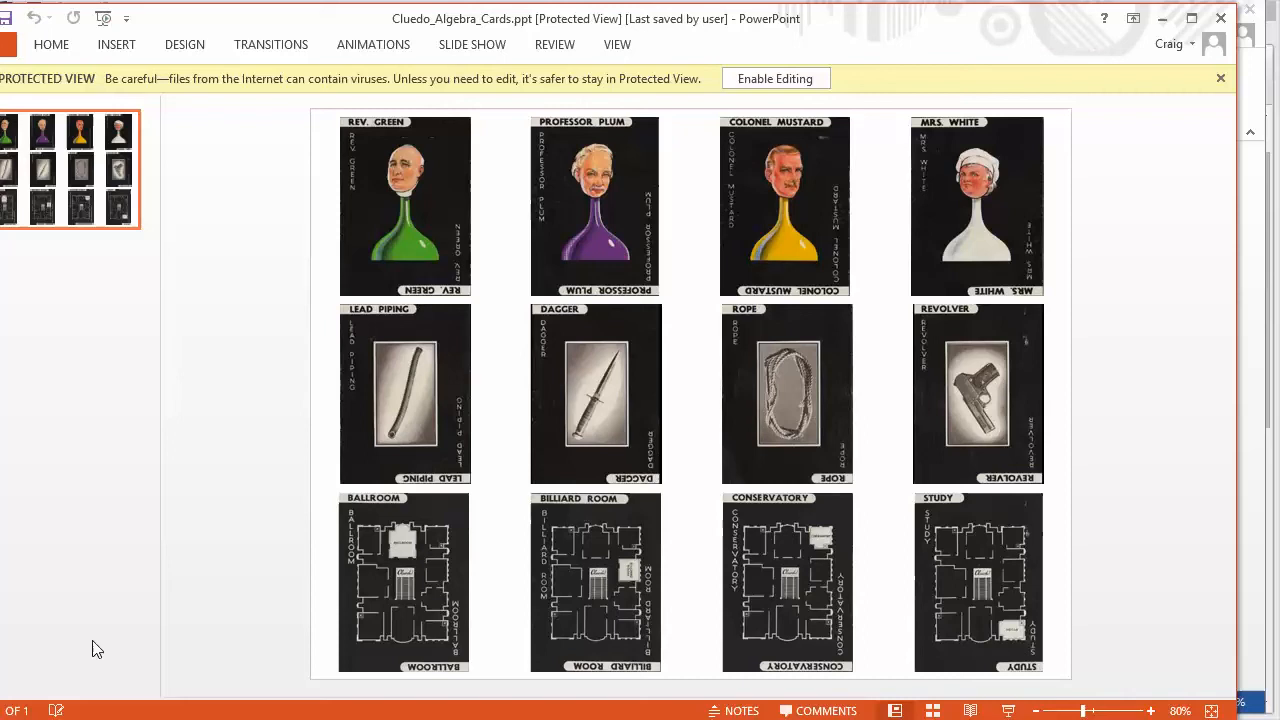
{"action": "mouse_move", "coordinate": [389, 410]}
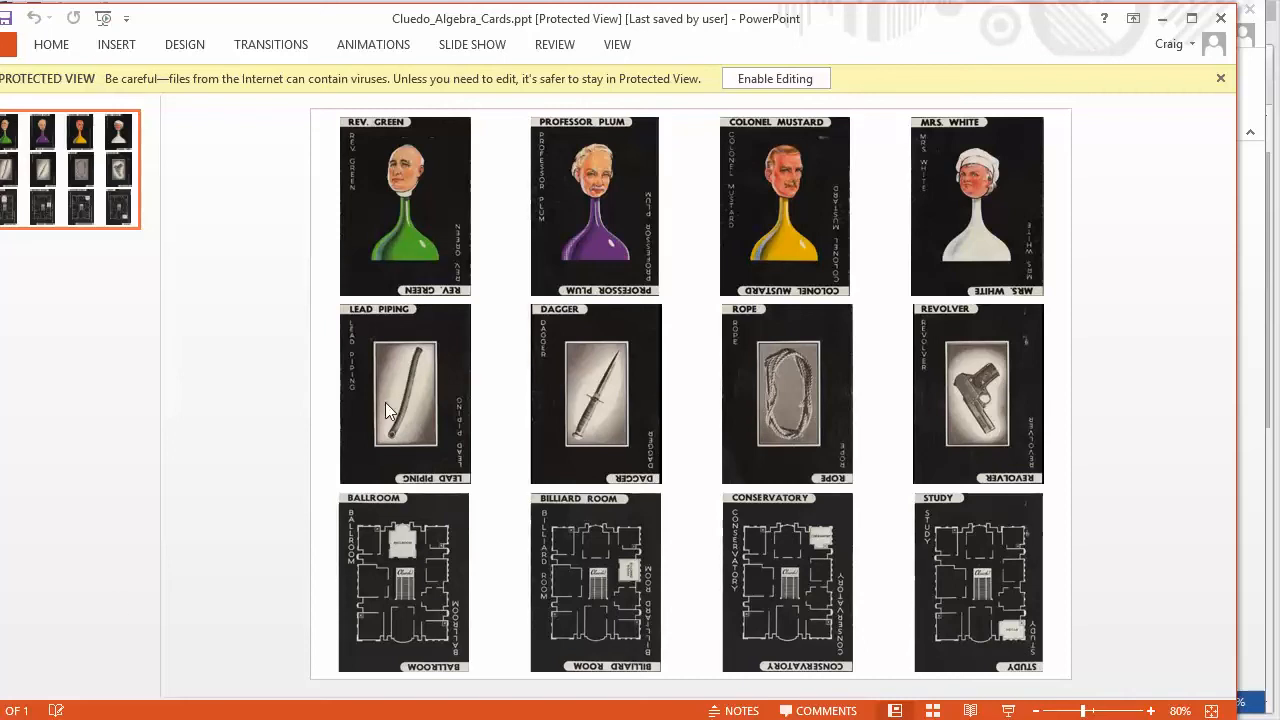
{"action": "mouse_move", "coordinate": [373, 595]}
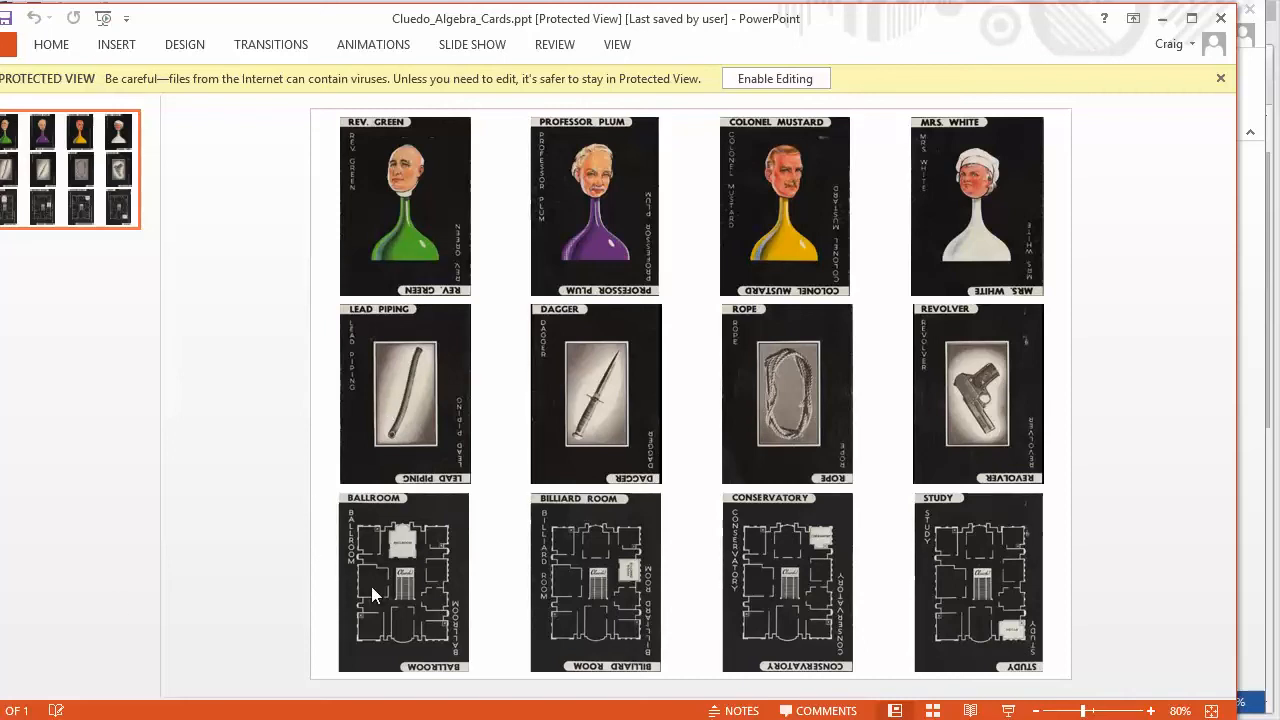
{"action": "mouse_move", "coordinate": [648, 216]}
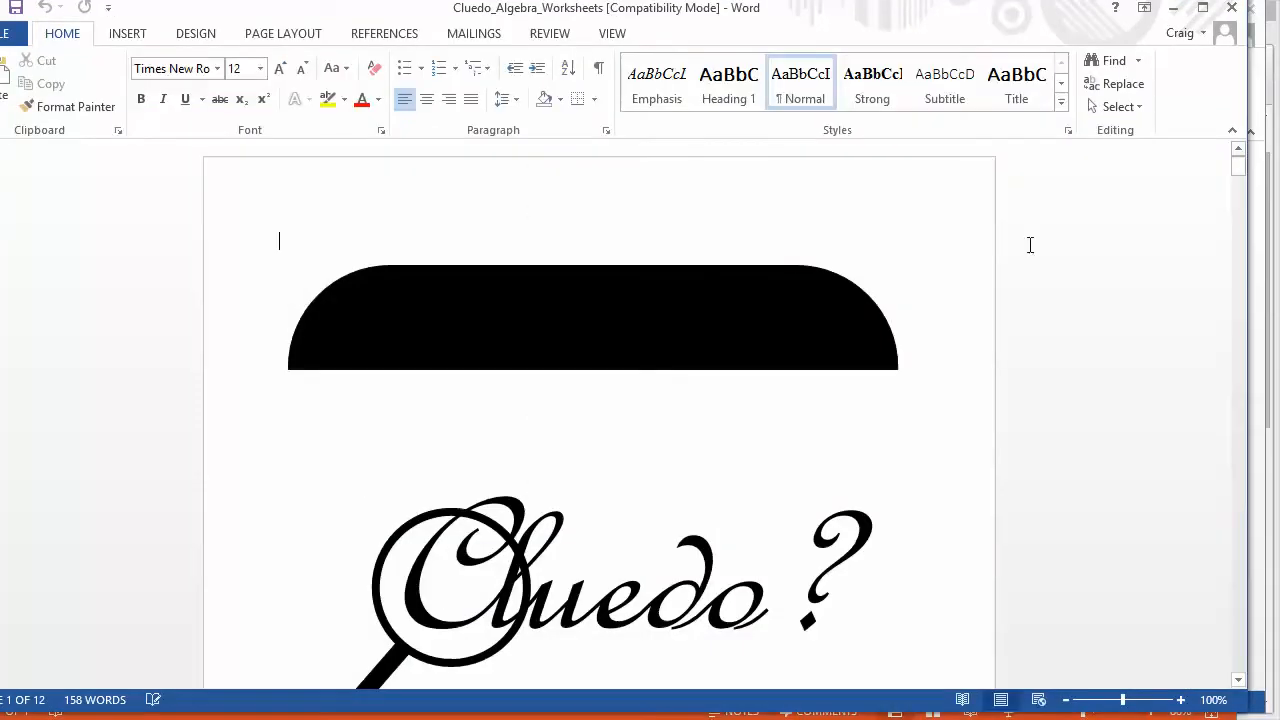
Page past the cover and Suspects page to the page 4 Substitution questions.
{"action": "scroll", "scroll_direction": "down", "scroll_amount": 3}
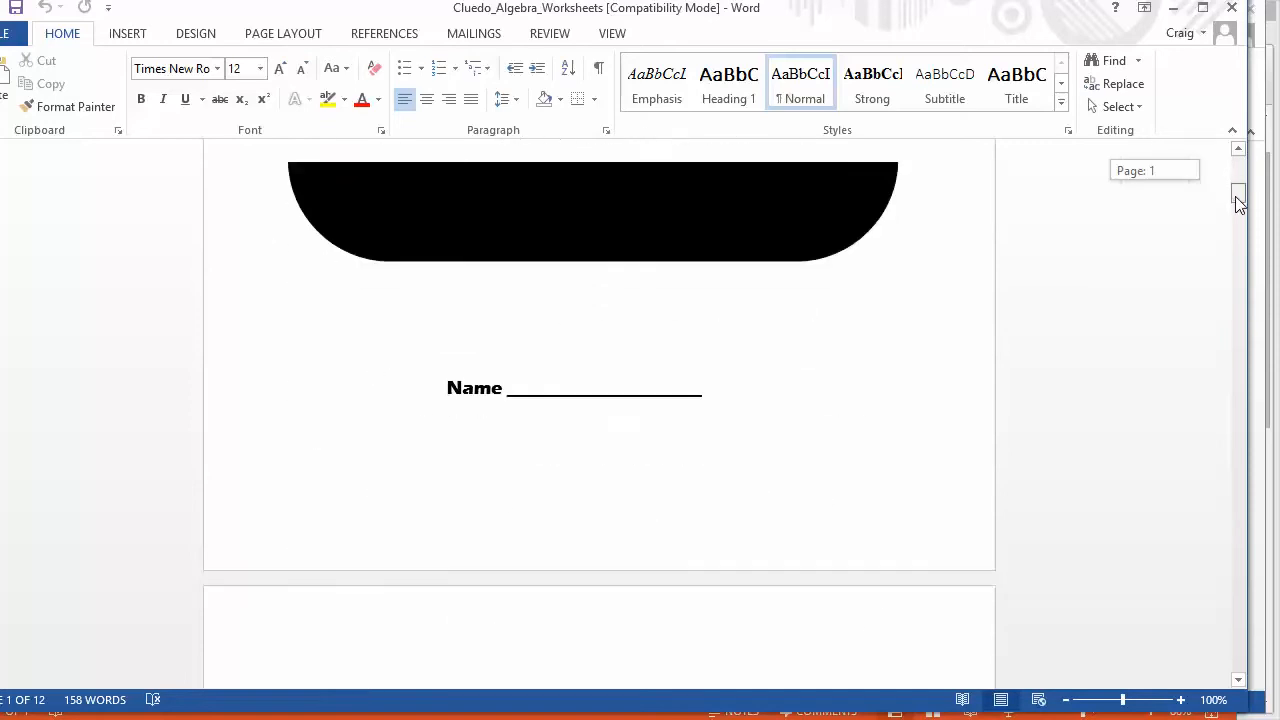
{"action": "scroll", "scroll_direction": "down", "scroll_amount": 3}
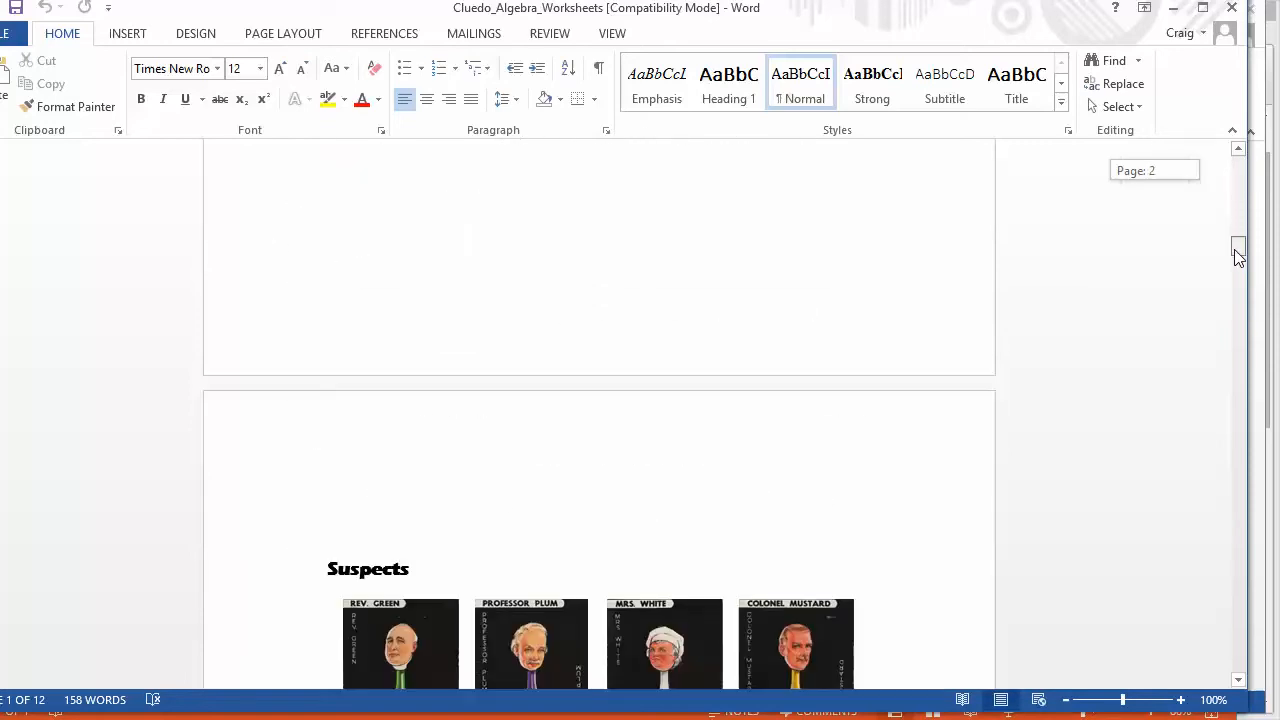
{"action": "scroll", "scroll_direction": "down", "scroll_amount": 3}
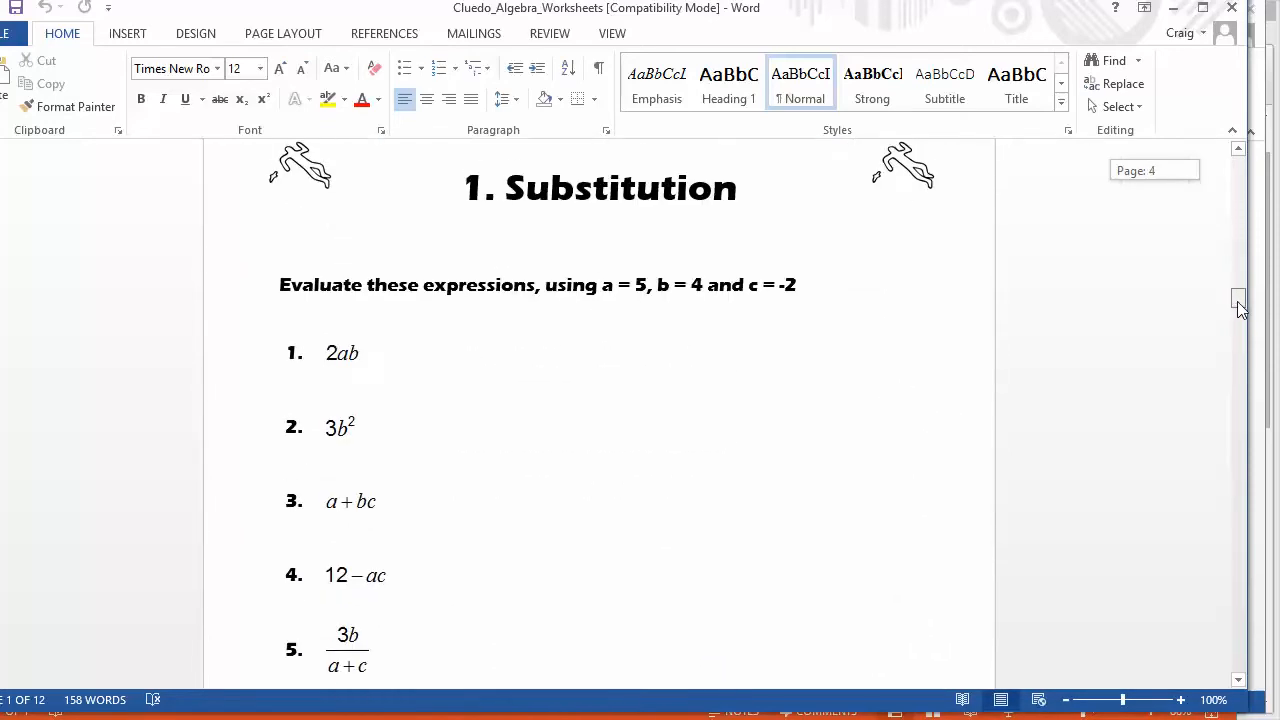
{"action": "scroll", "scroll_direction": "down", "scroll_amount": 3}
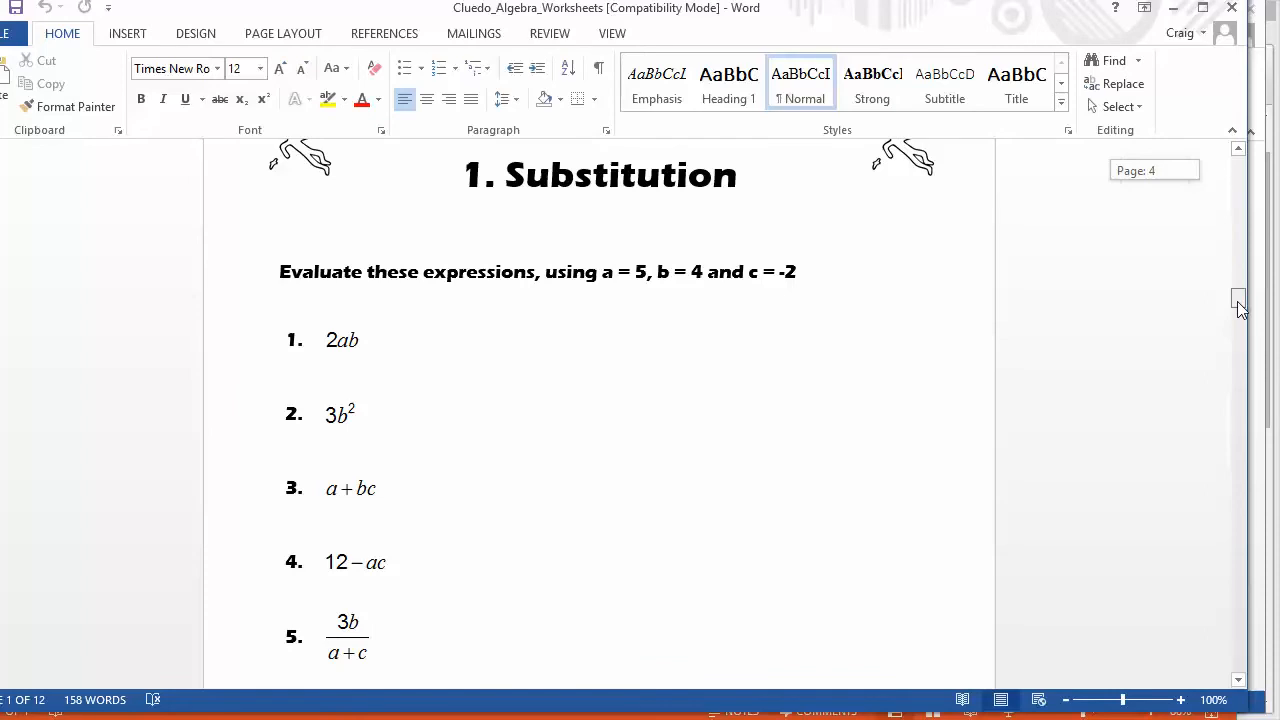
{"action": "scroll", "scroll_direction": "down", "scroll_amount": 3}
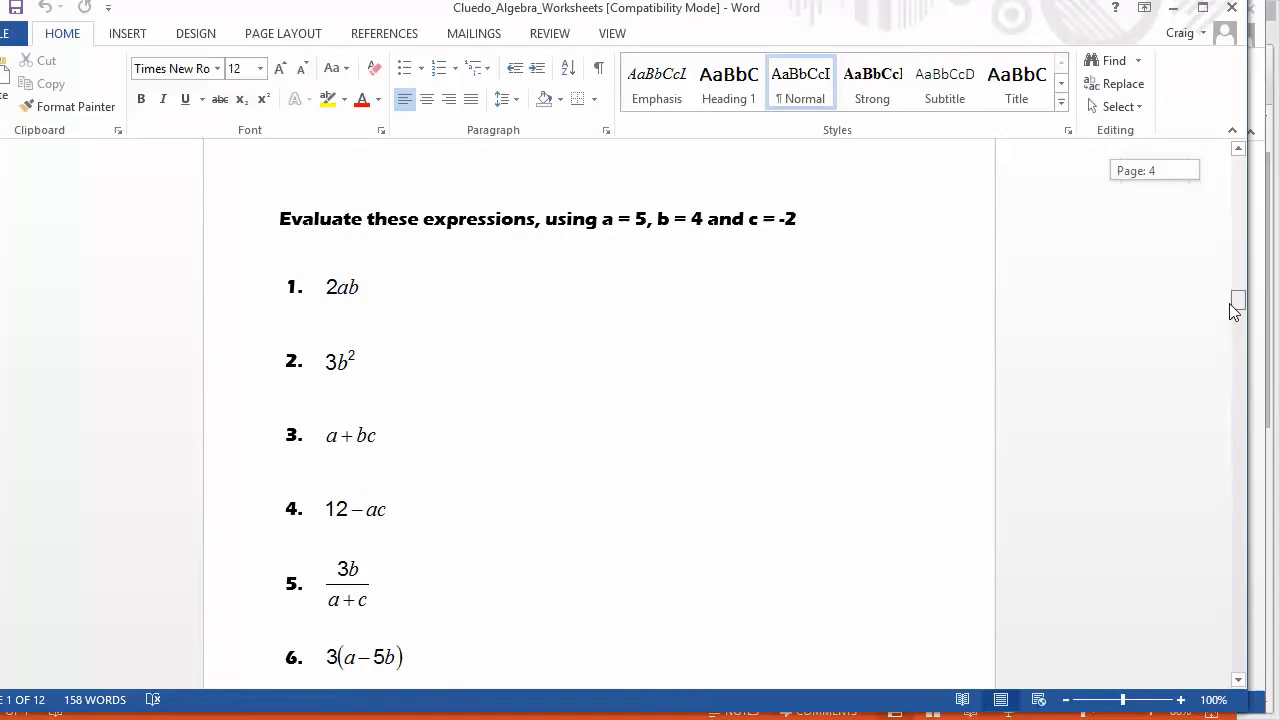
{"action": "scroll", "scroll_direction": "down", "scroll_amount": 3}
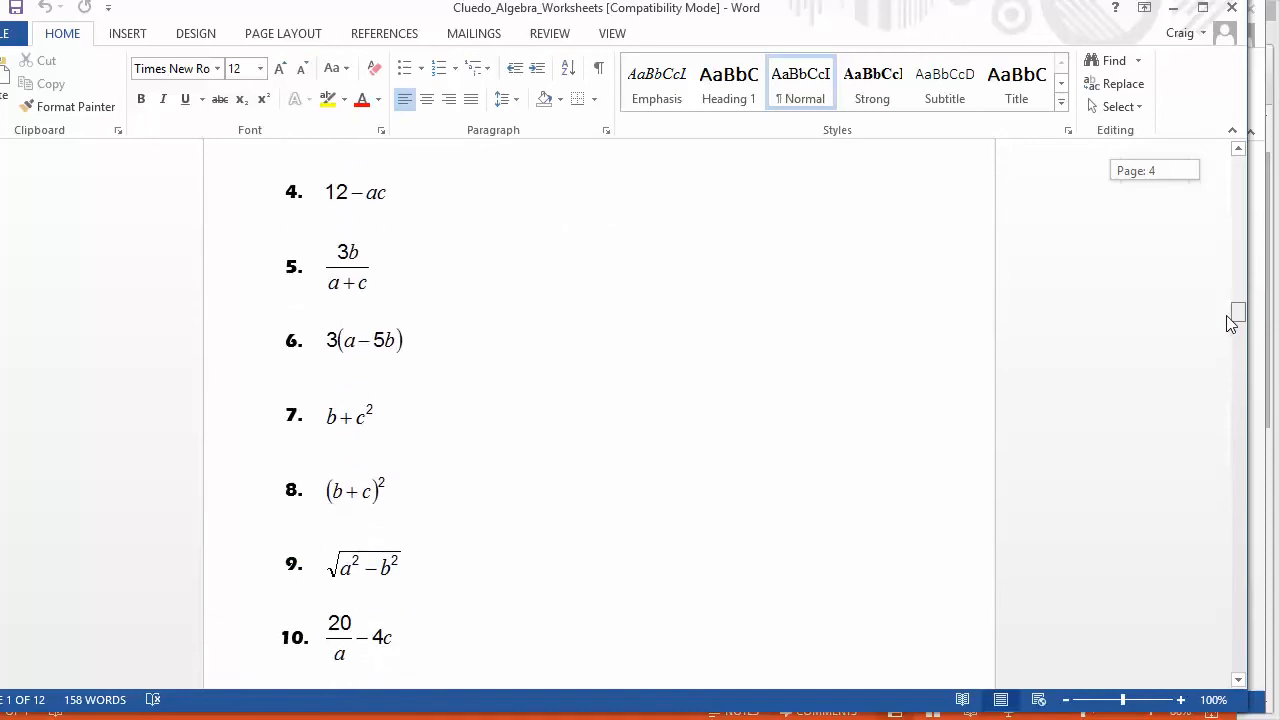
{"action": "scroll", "scroll_direction": "down", "scroll_amount": 3}
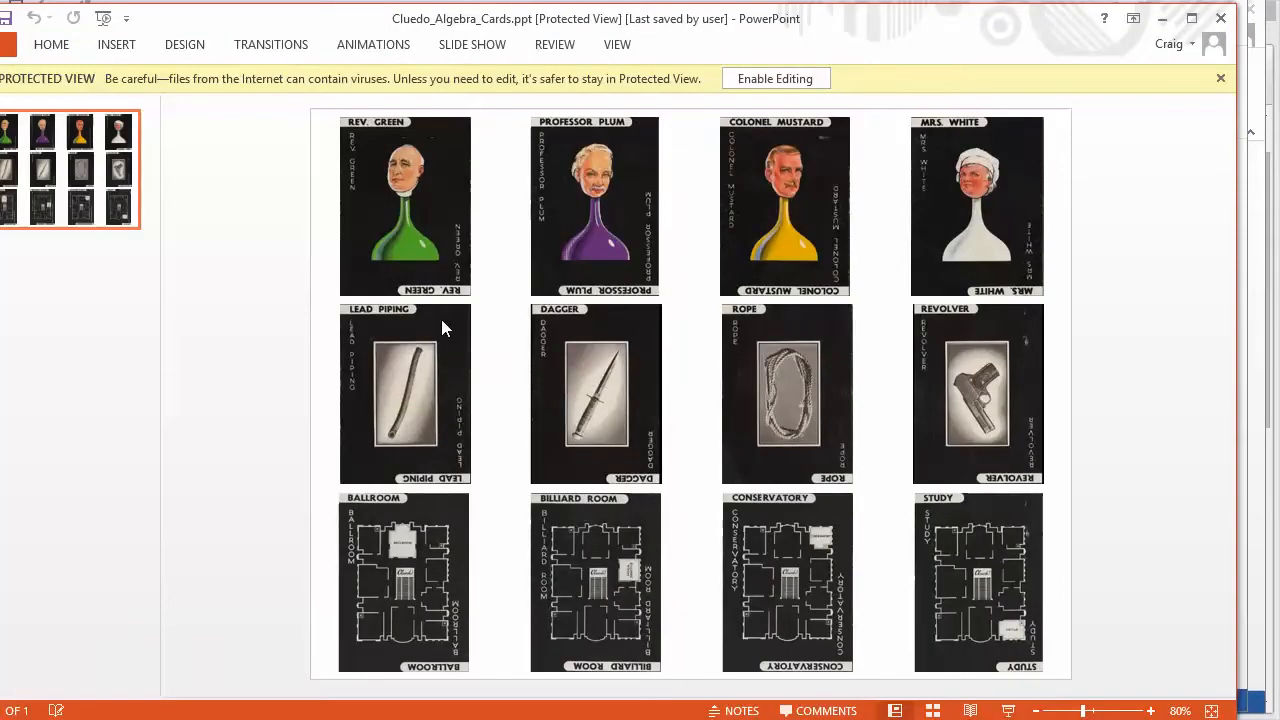
{"action": "mouse_move", "coordinate": [380, 450]}
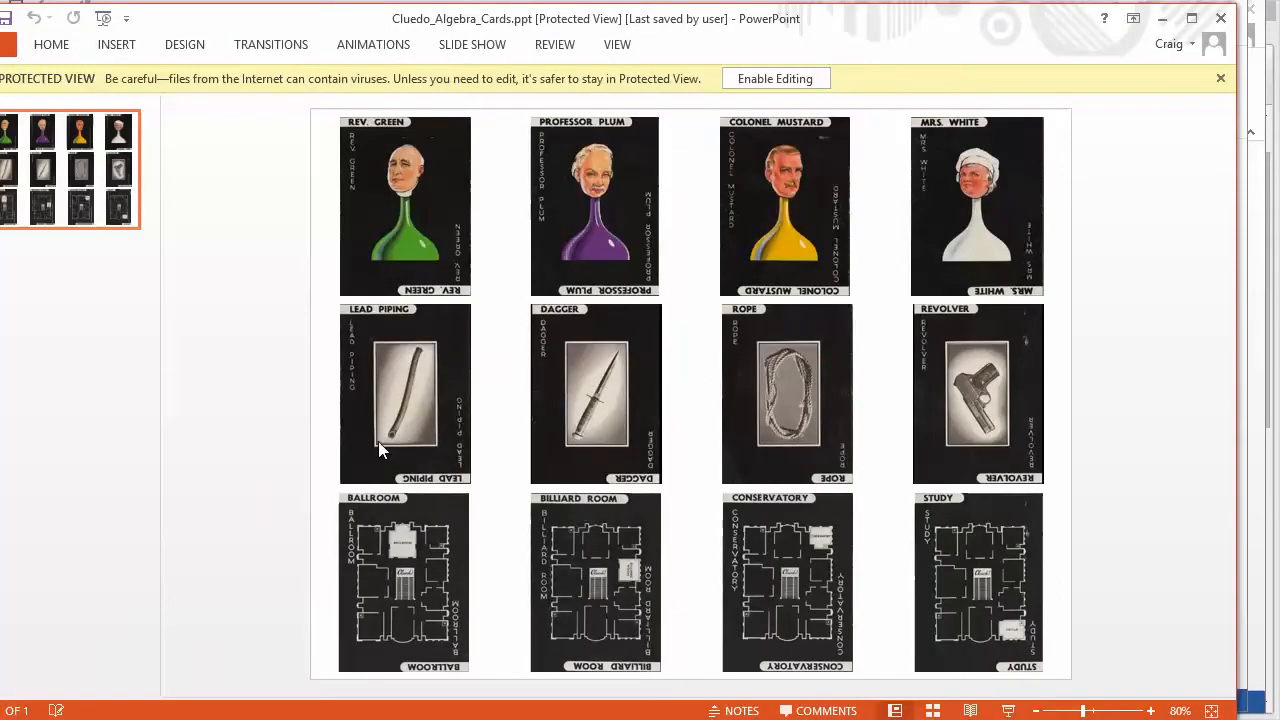
{"action": "mouse_move", "coordinate": [693, 200]}
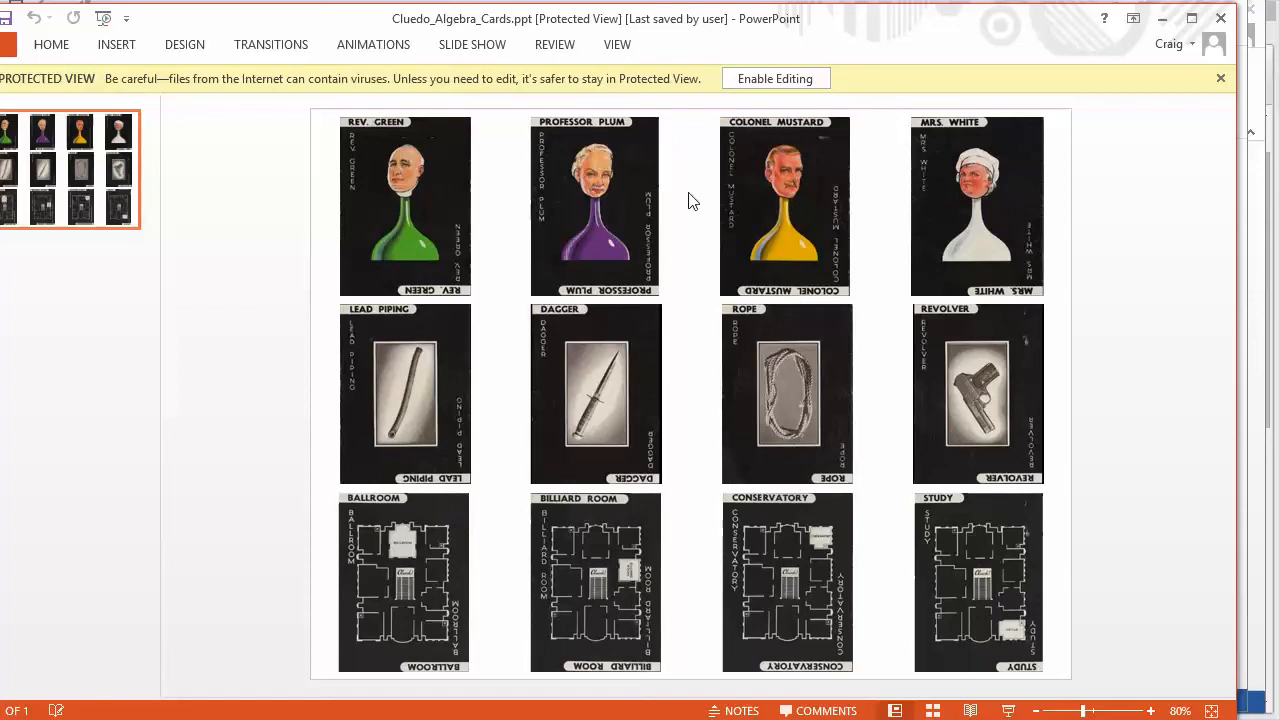
{"action": "mouse_move", "coordinate": [726, 225]}
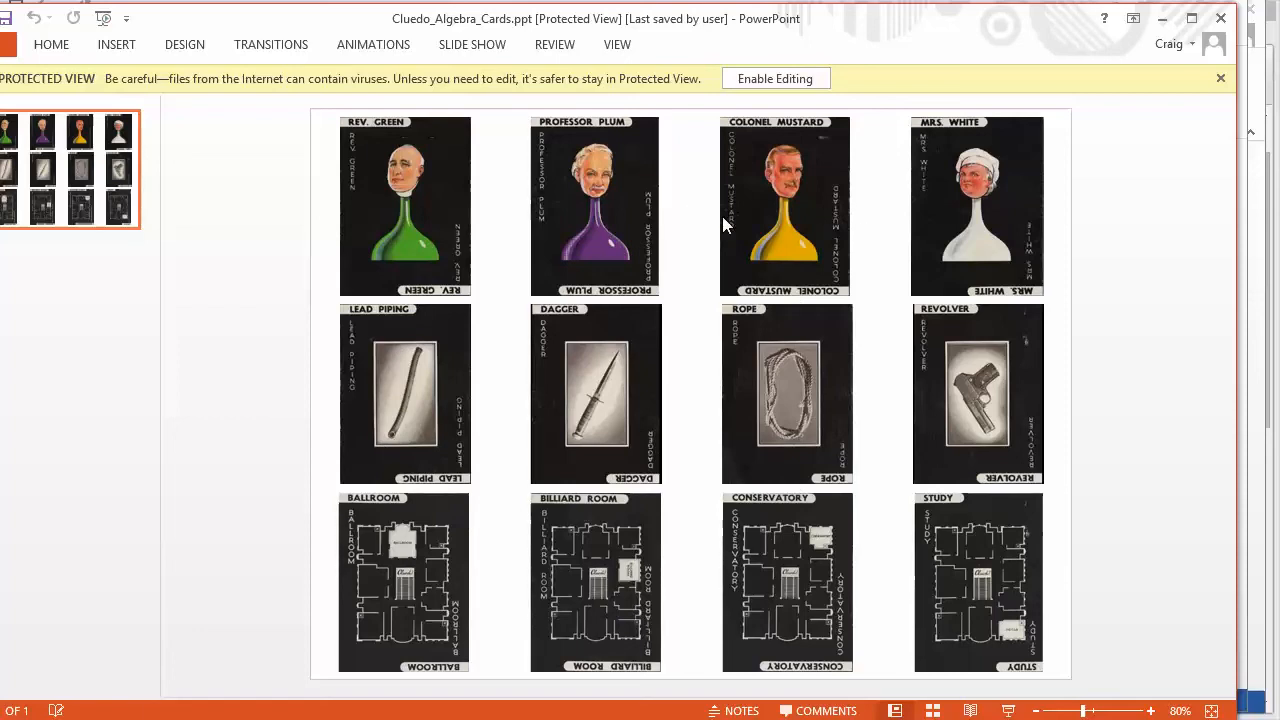
{"action": "mouse_move", "coordinate": [805, 405]}
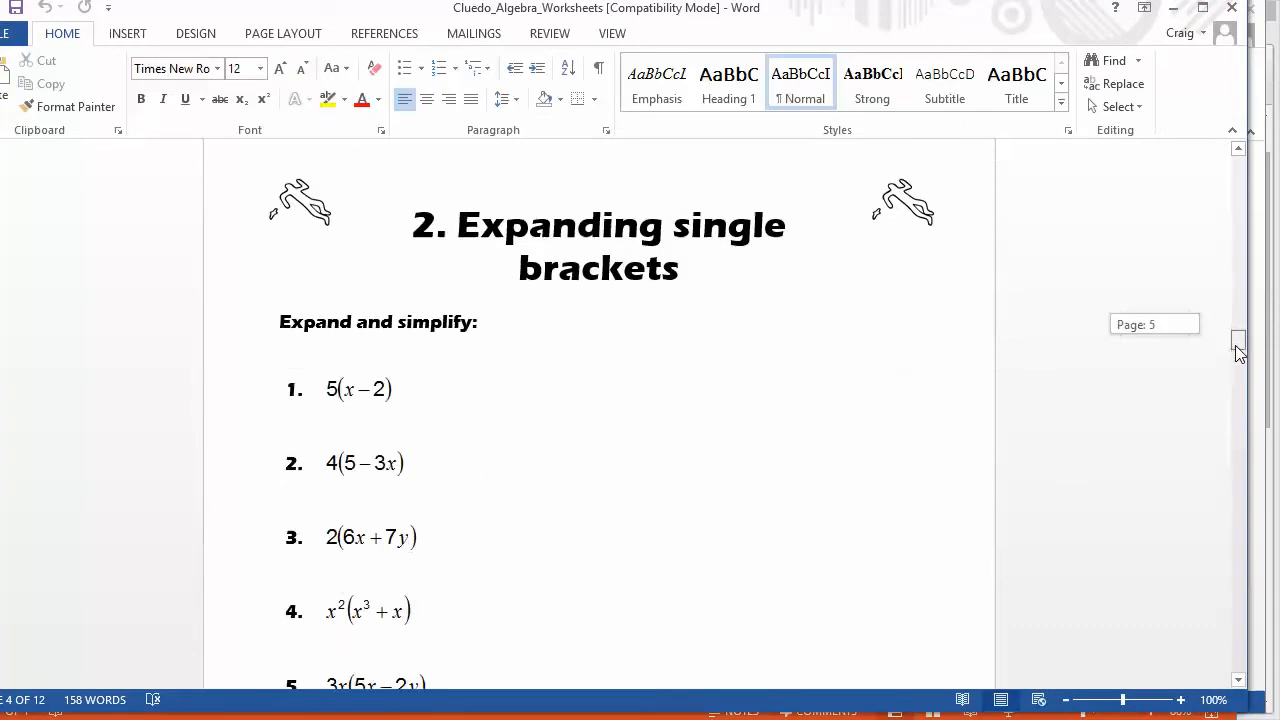
Scroll to the last Expanding single brackets question, then bring back the Cluedo Algebra Cards deck.
{"action": "scroll", "scroll_direction": "down", "scroll_amount": 3}
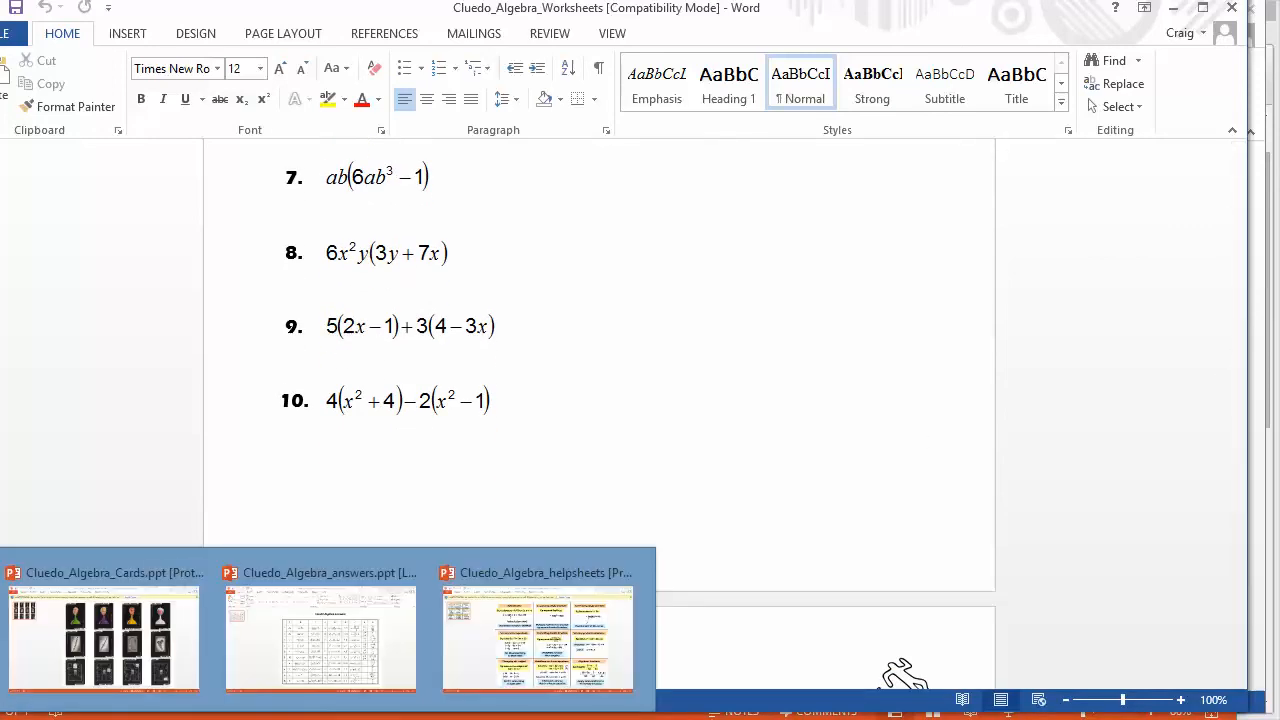
{"action": "left_click", "coordinate": [103, 635]}
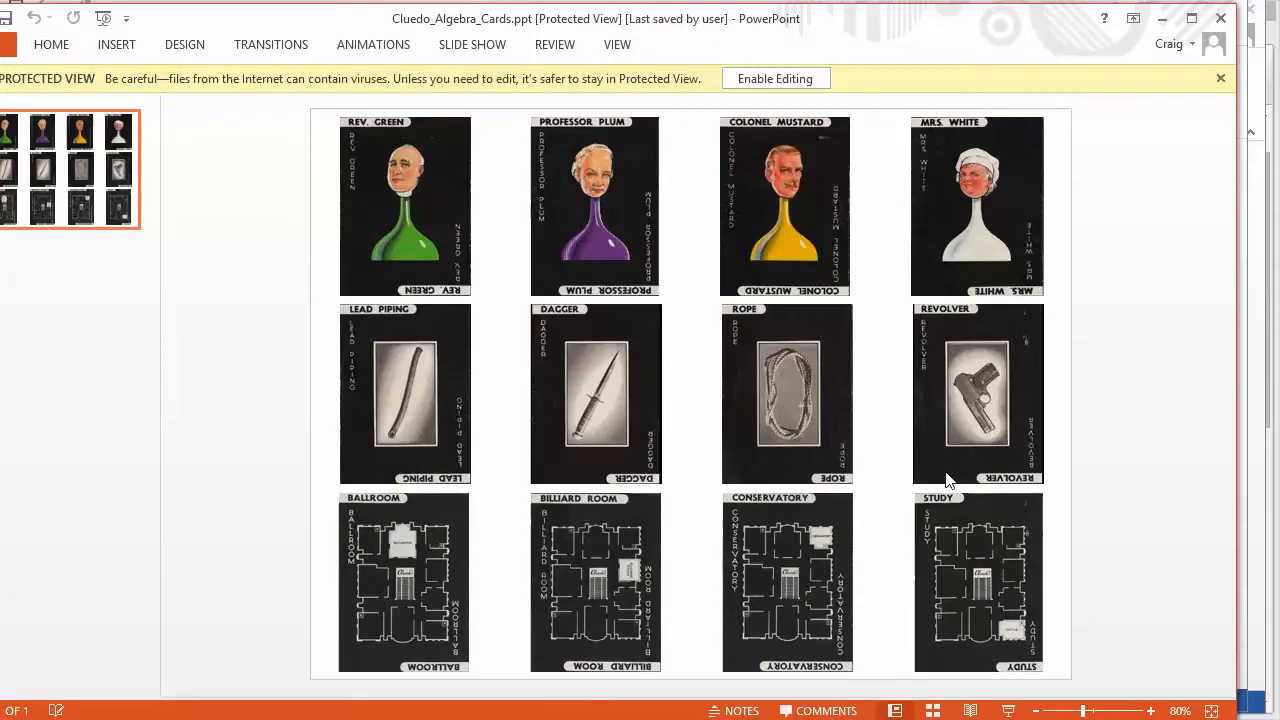
{"action": "mouse_move", "coordinate": [990, 180]}
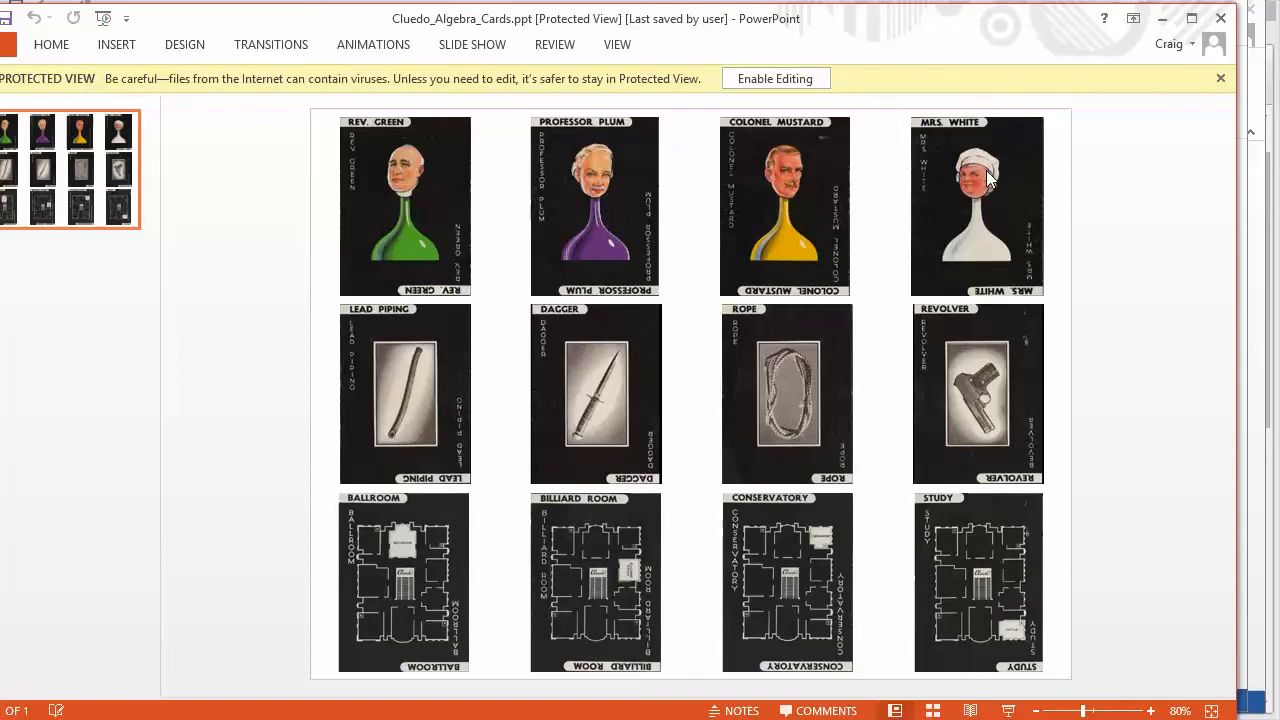
{"action": "mouse_move", "coordinate": [343, 457]}
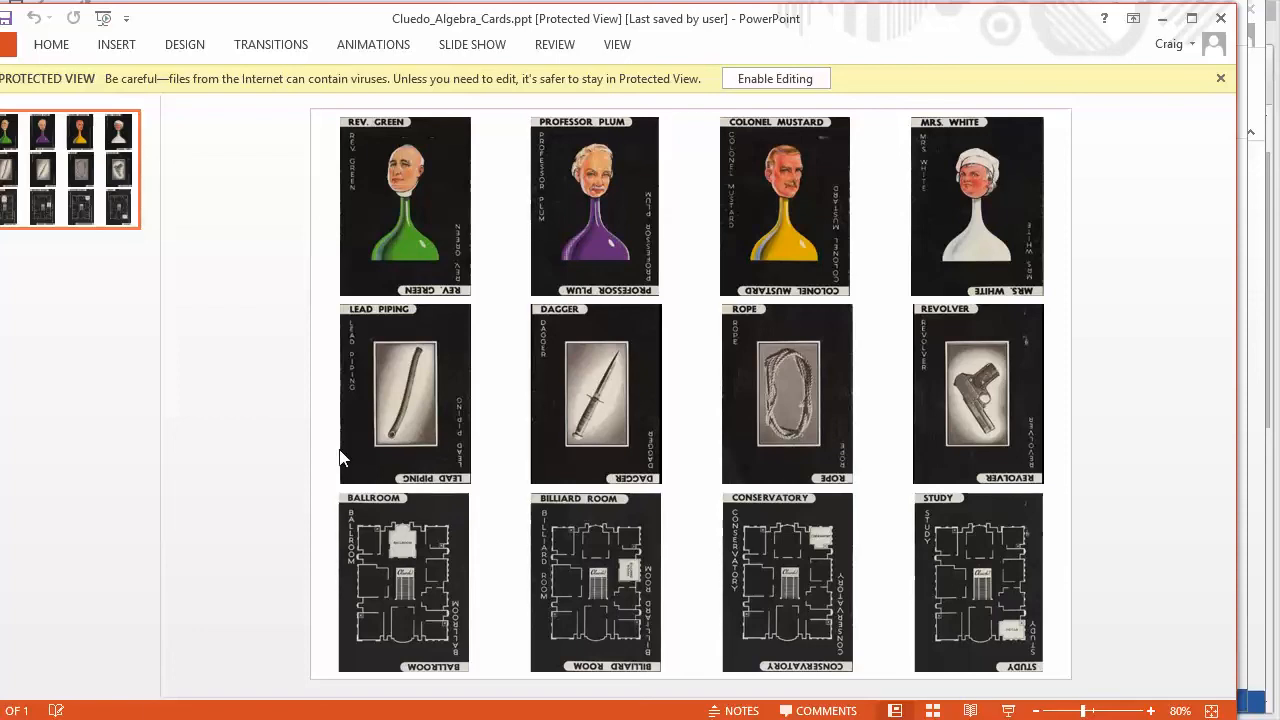
{"action": "mouse_move", "coordinate": [372, 553]}
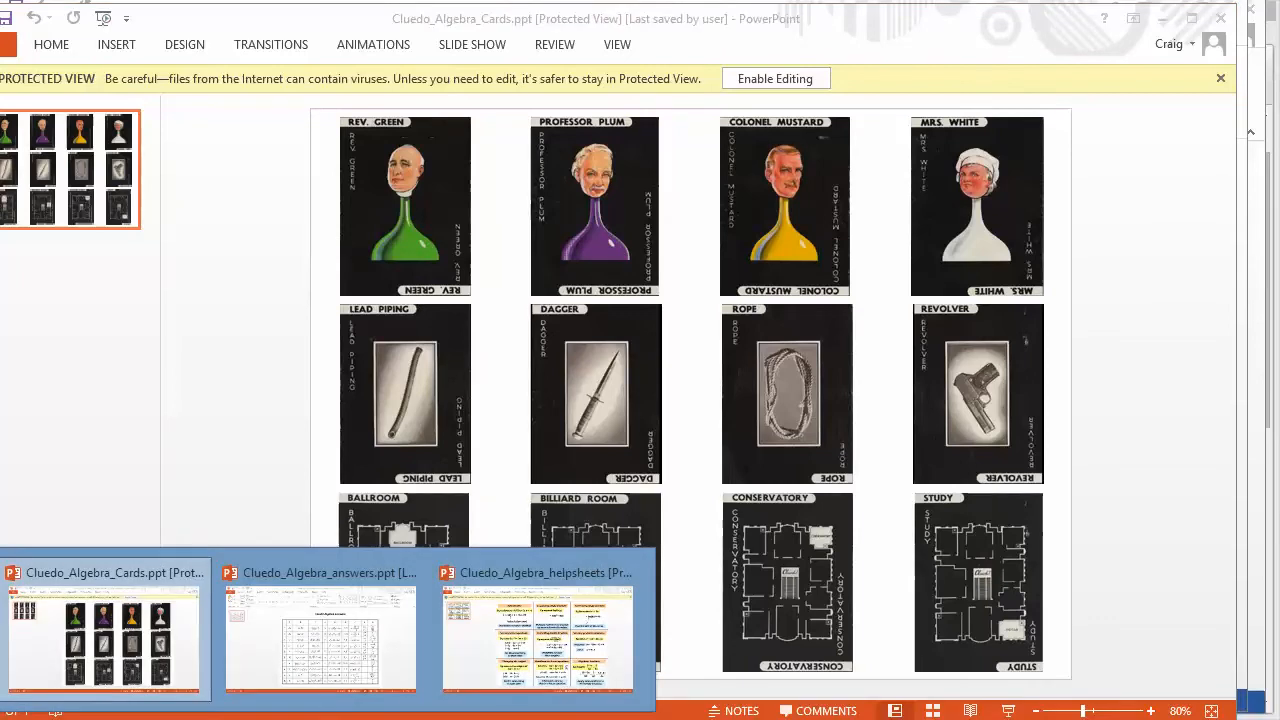
Switch to the Cluedo_Algebra_answers.ppt deck with its grid of answers.
{"action": "left_click", "coordinate": [320, 630]}
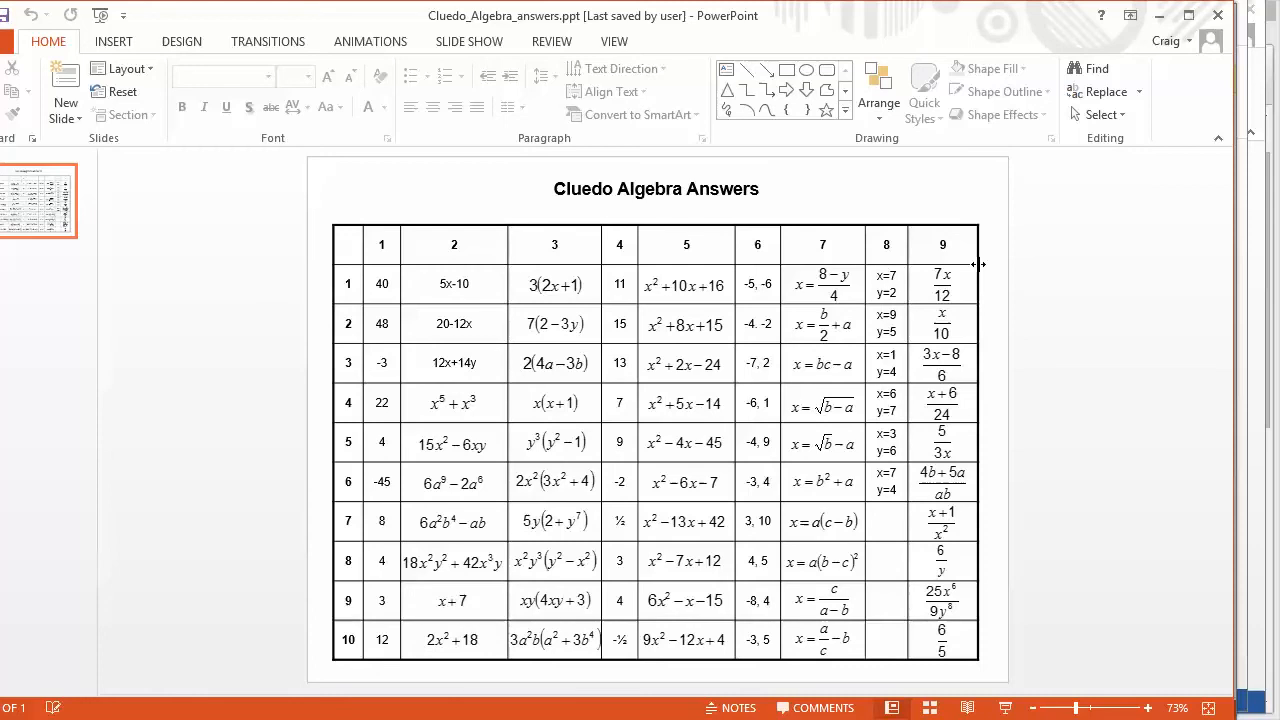
{"action": "mouse_move", "coordinate": [410, 403]}
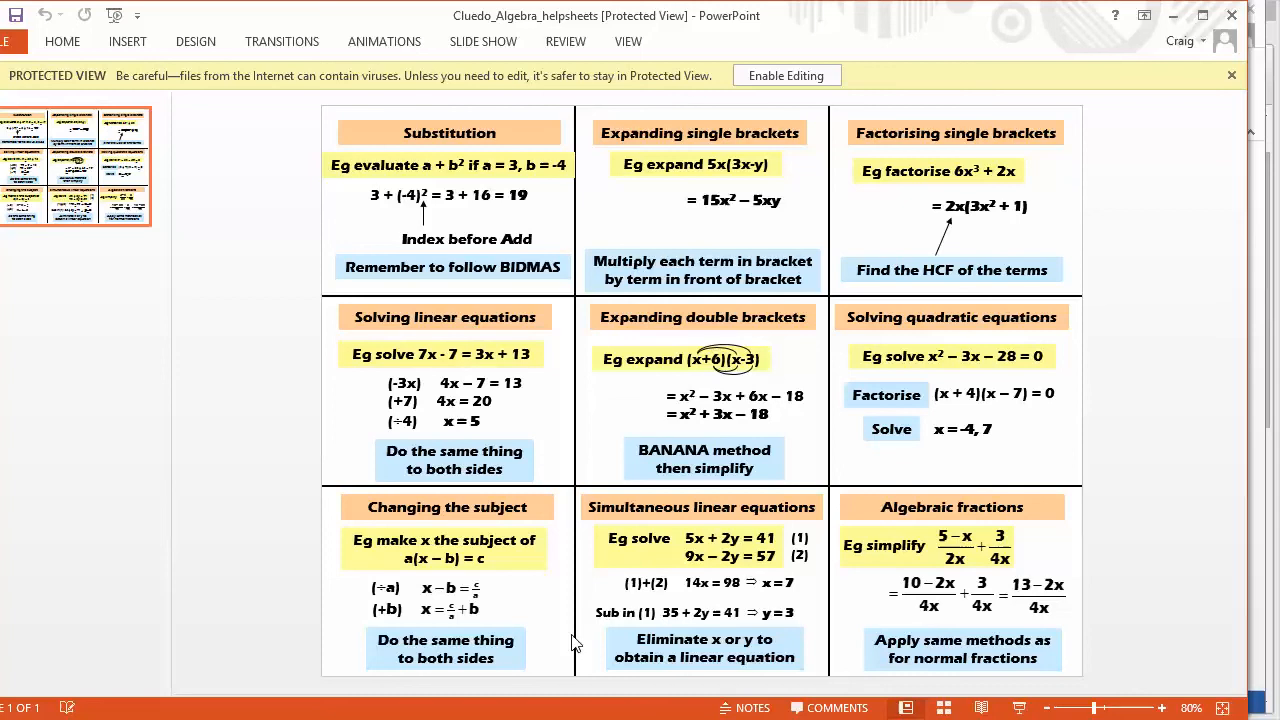
{"action": "mouse_move", "coordinate": [342, 216]}
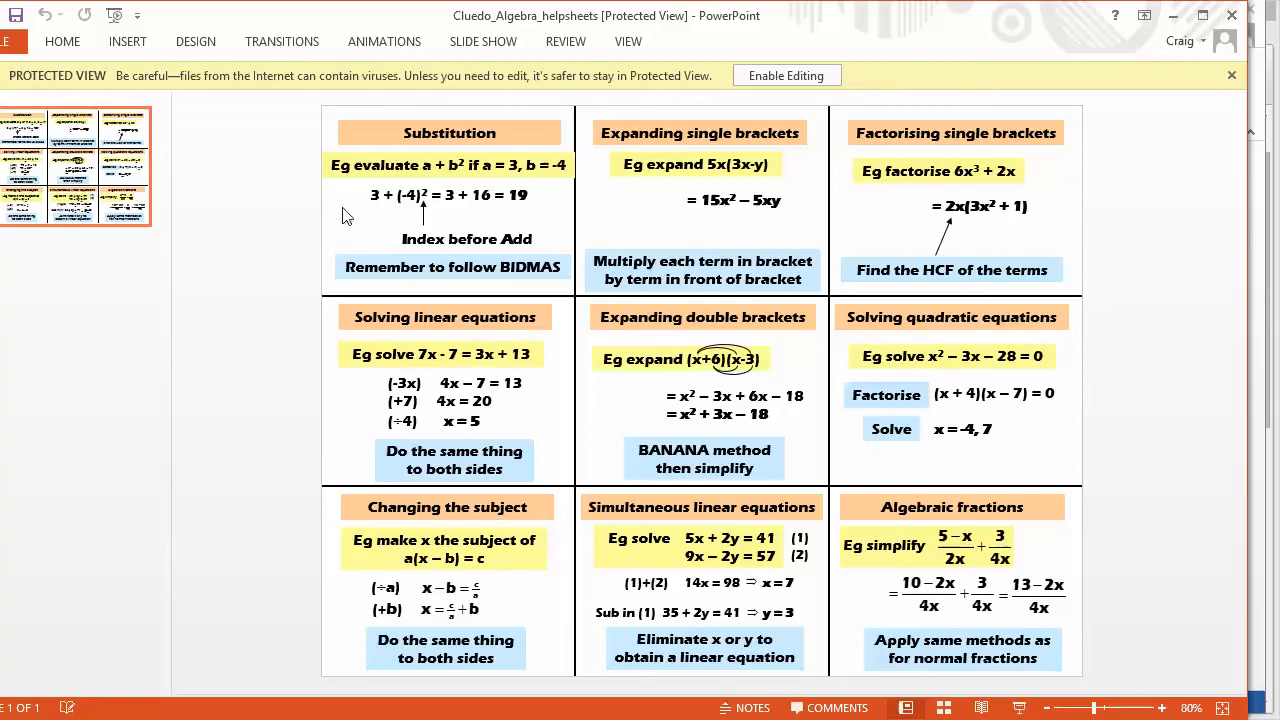
{"action": "mouse_move", "coordinate": [585, 259]}
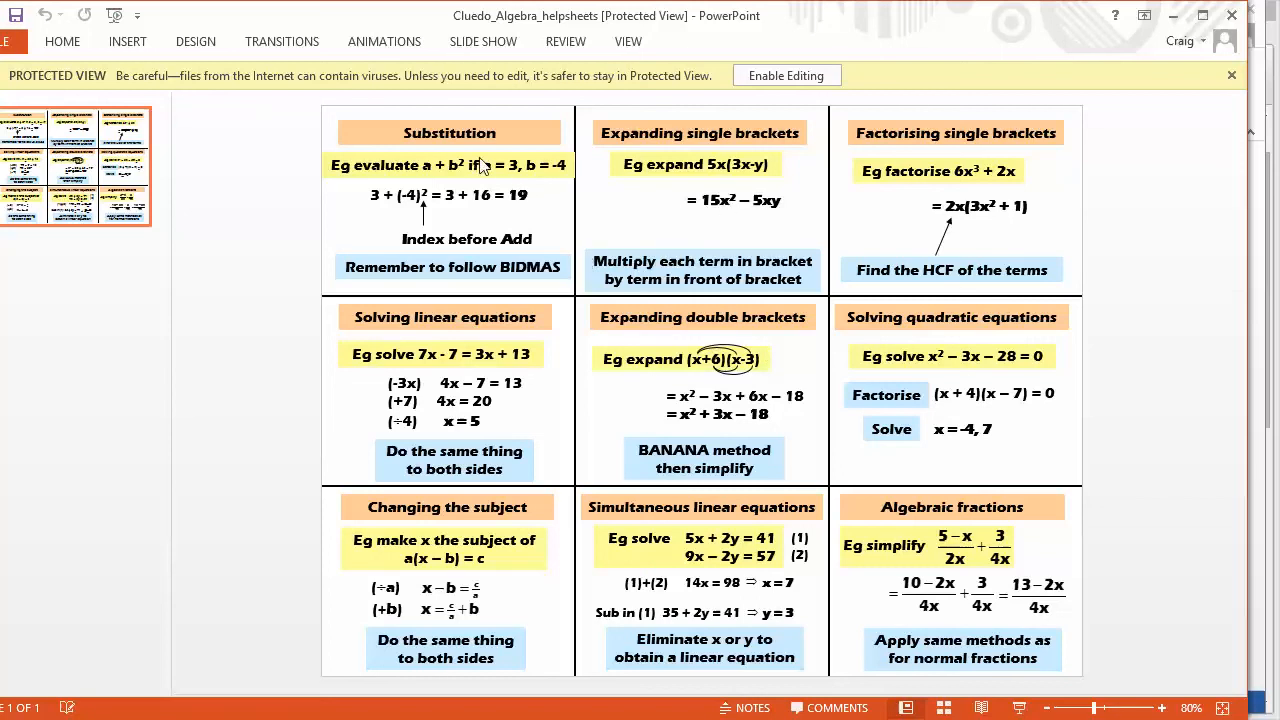
{"action": "mouse_move", "coordinate": [678, 329]}
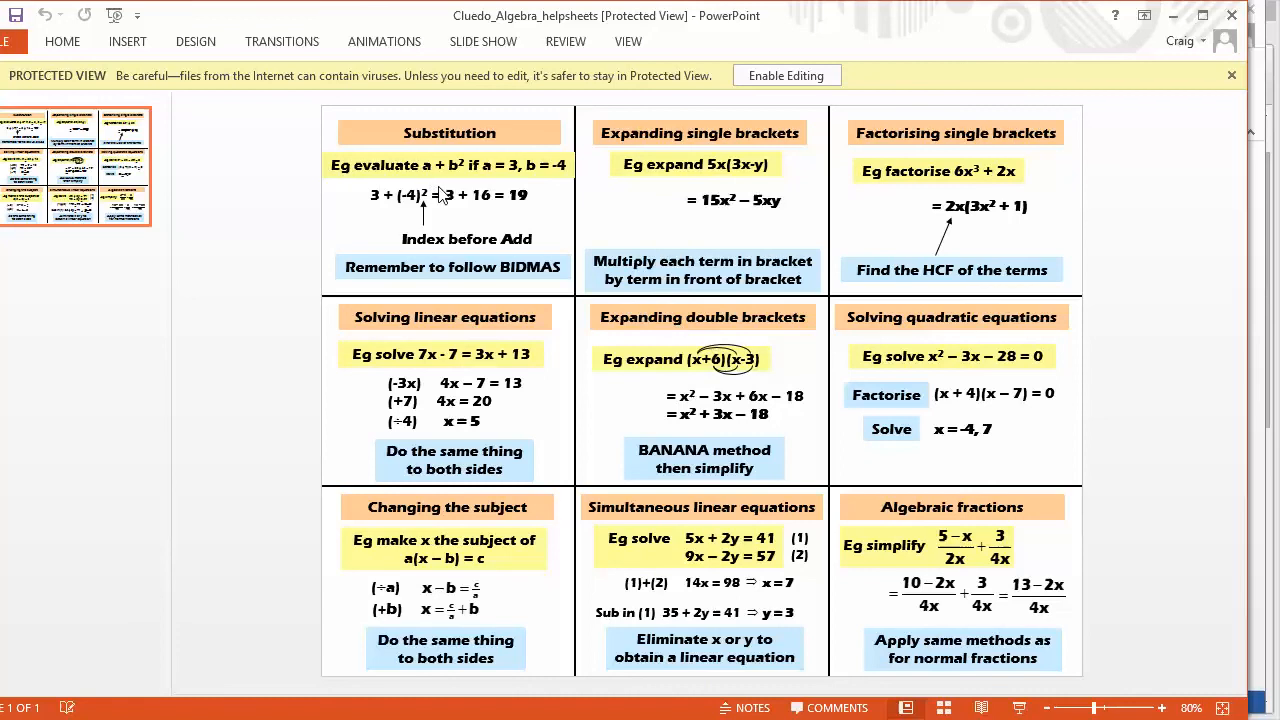
{"action": "mouse_move", "coordinate": [705, 375]}
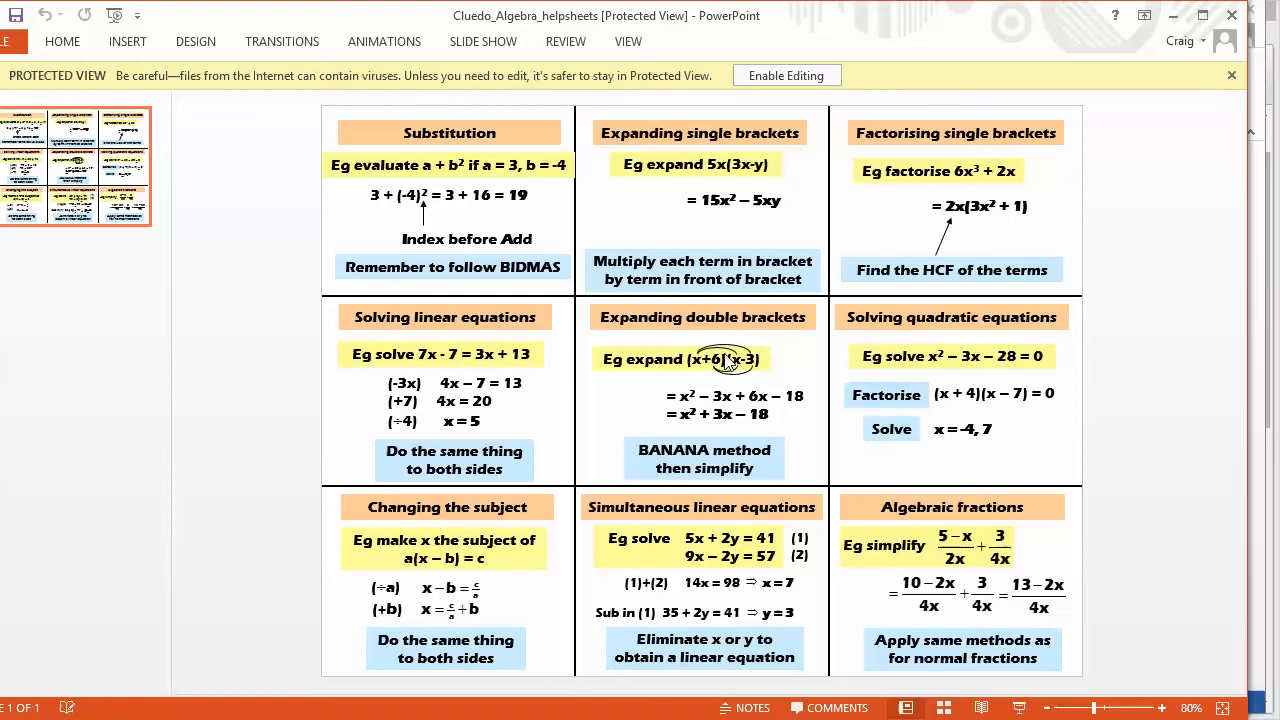
{"action": "mouse_move", "coordinate": [388, 633]}
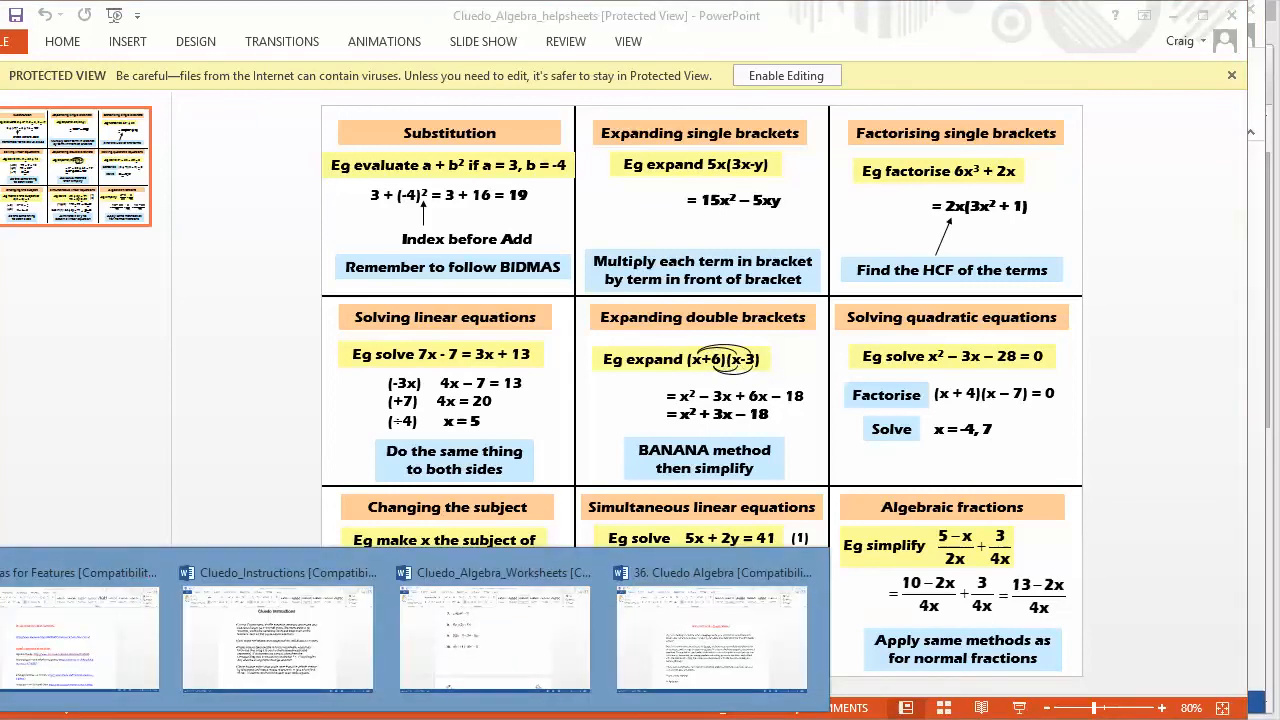
Bring up Cluedo_Algebra_Worksheets in Word and page through its first topic worksheets.
{"action": "left_click", "coordinate": [493, 637]}
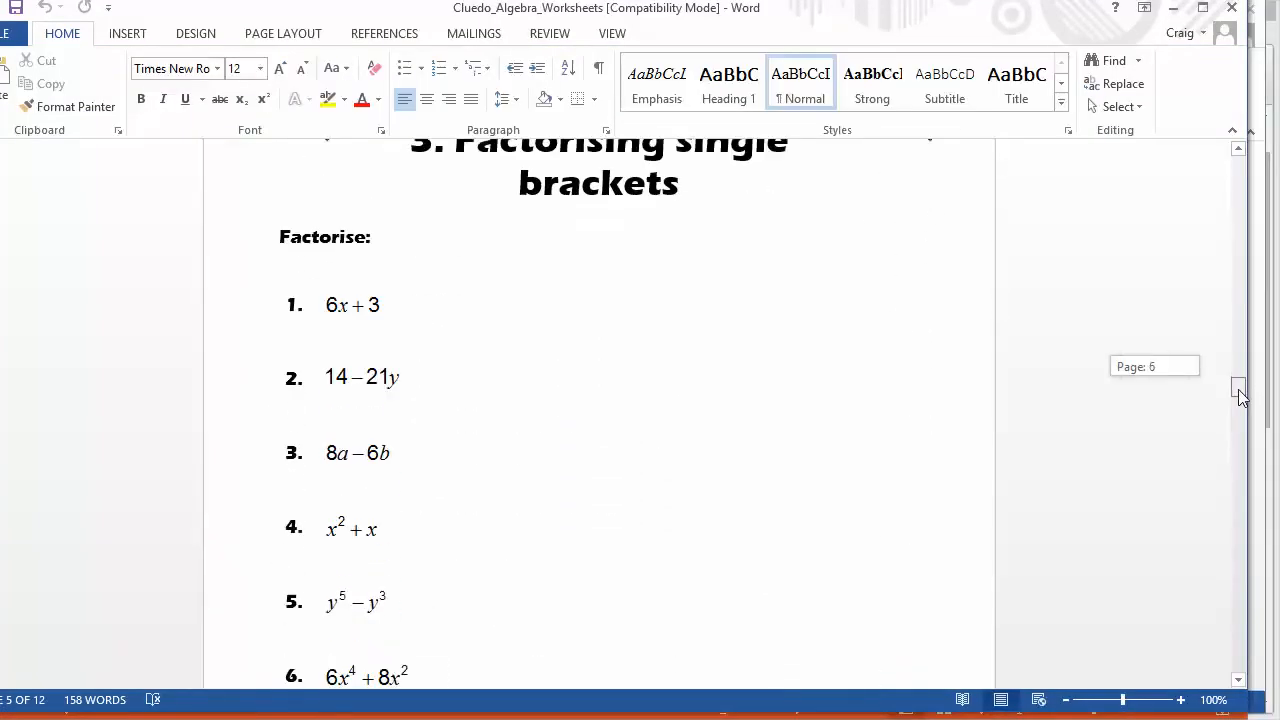
{"action": "scroll", "scroll_direction": "down", "scroll_amount": 3}
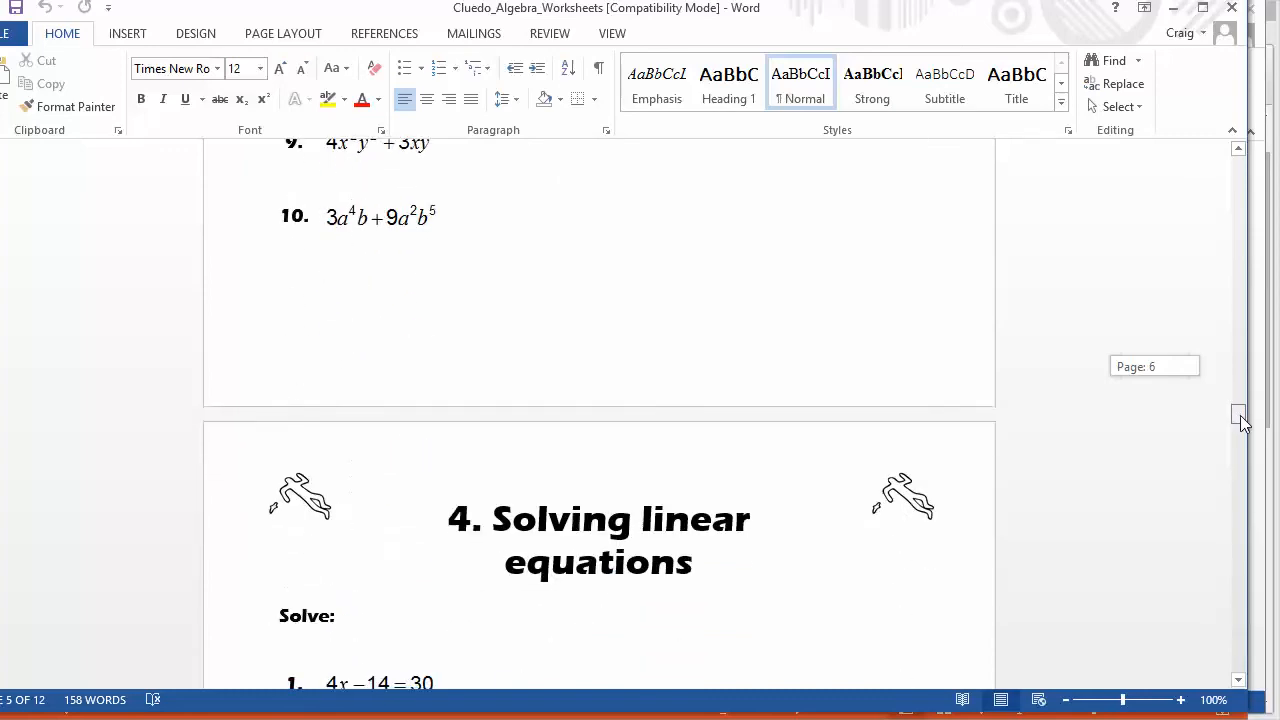
{"action": "scroll", "scroll_direction": "down", "scroll_amount": 3}
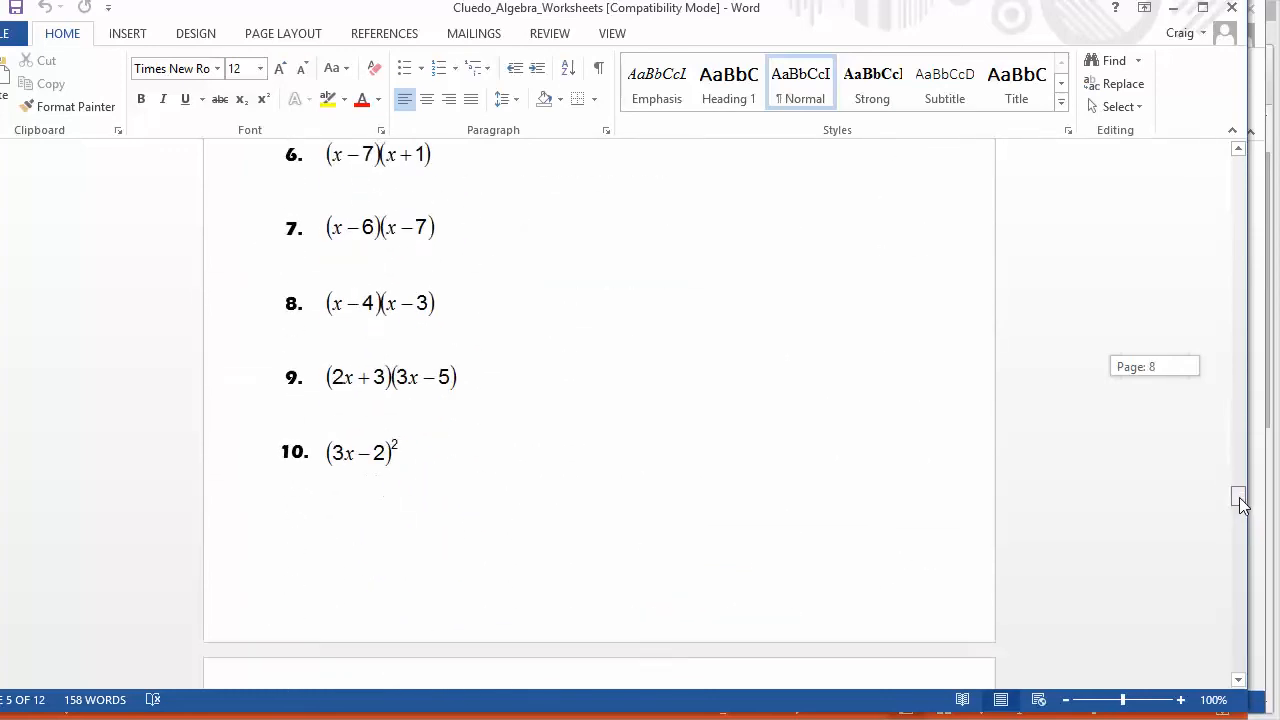
{"action": "scroll", "scroll_direction": "down", "scroll_amount": 3}
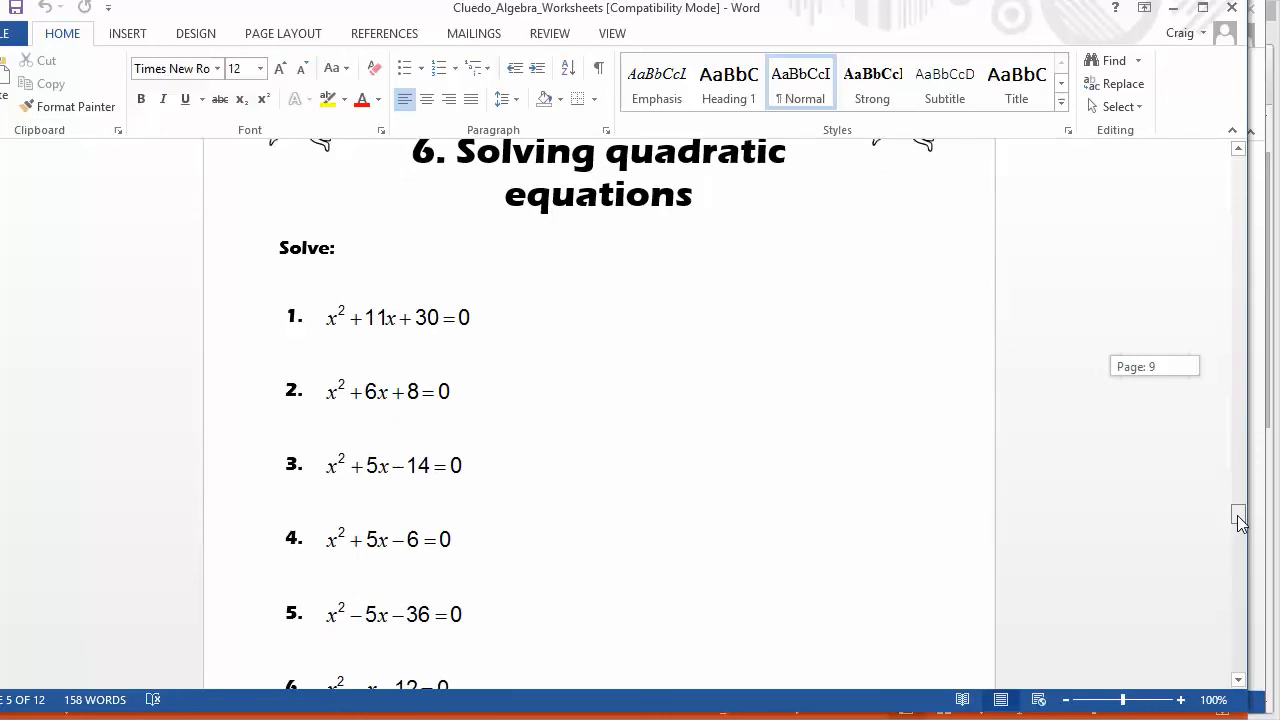
{"action": "scroll", "scroll_direction": "down", "scroll_amount": 3}
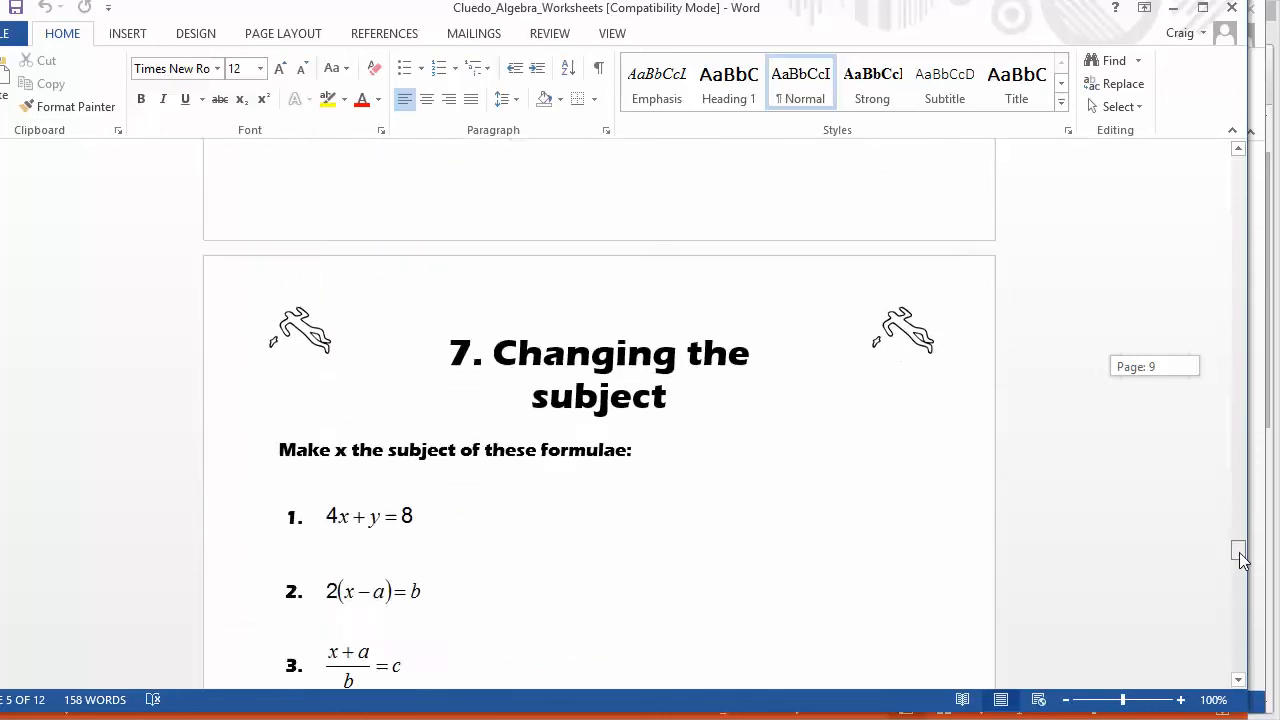
{"action": "scroll", "scroll_direction": "down", "scroll_amount": 3}
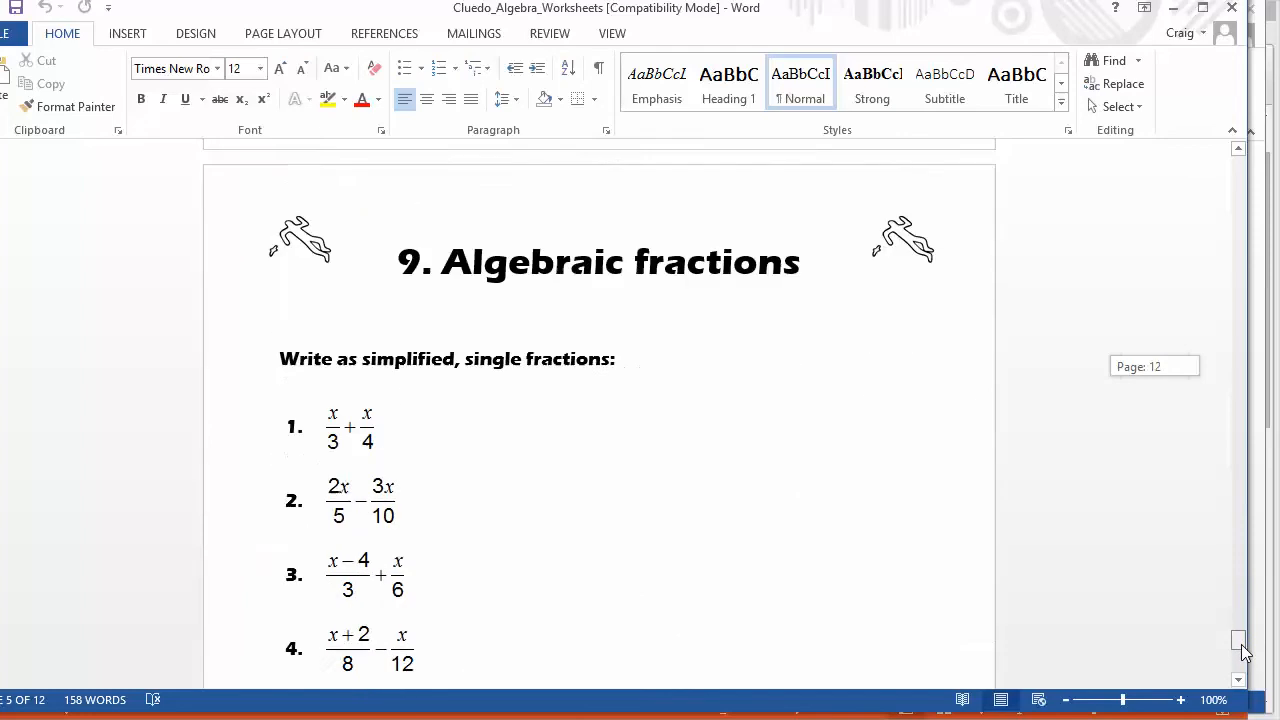
{"action": "scroll", "scroll_direction": "down", "scroll_amount": 3}
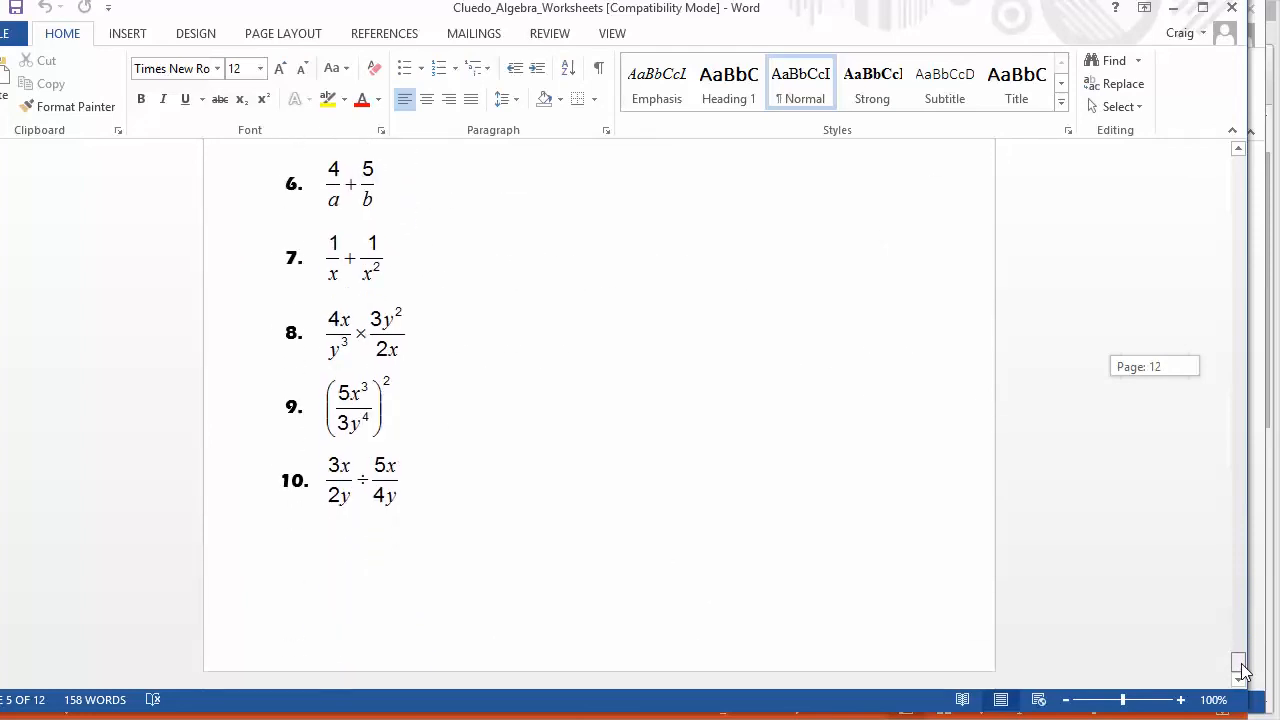
{"action": "scroll", "scroll_direction": "down", "scroll_amount": 3}
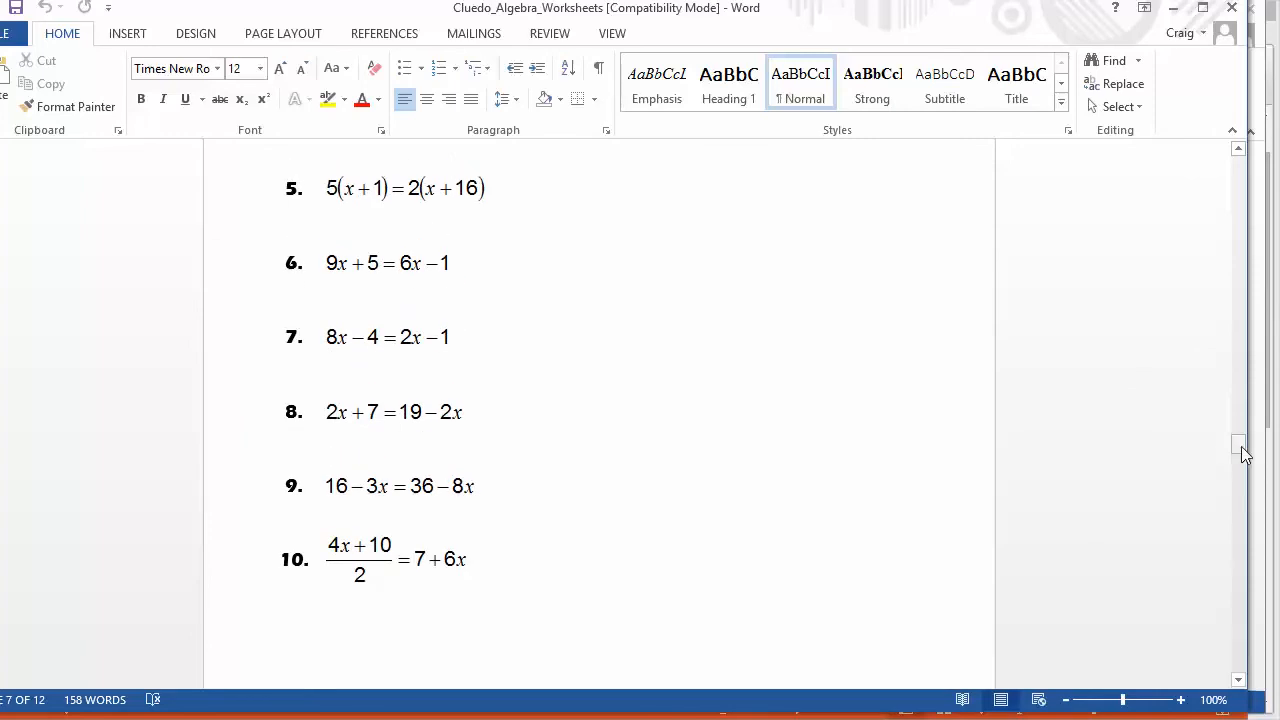
Keep paging down the worksheets to the Changing the subject exercise.
{"action": "scroll", "scroll_direction": "down", "scroll_amount": 3}
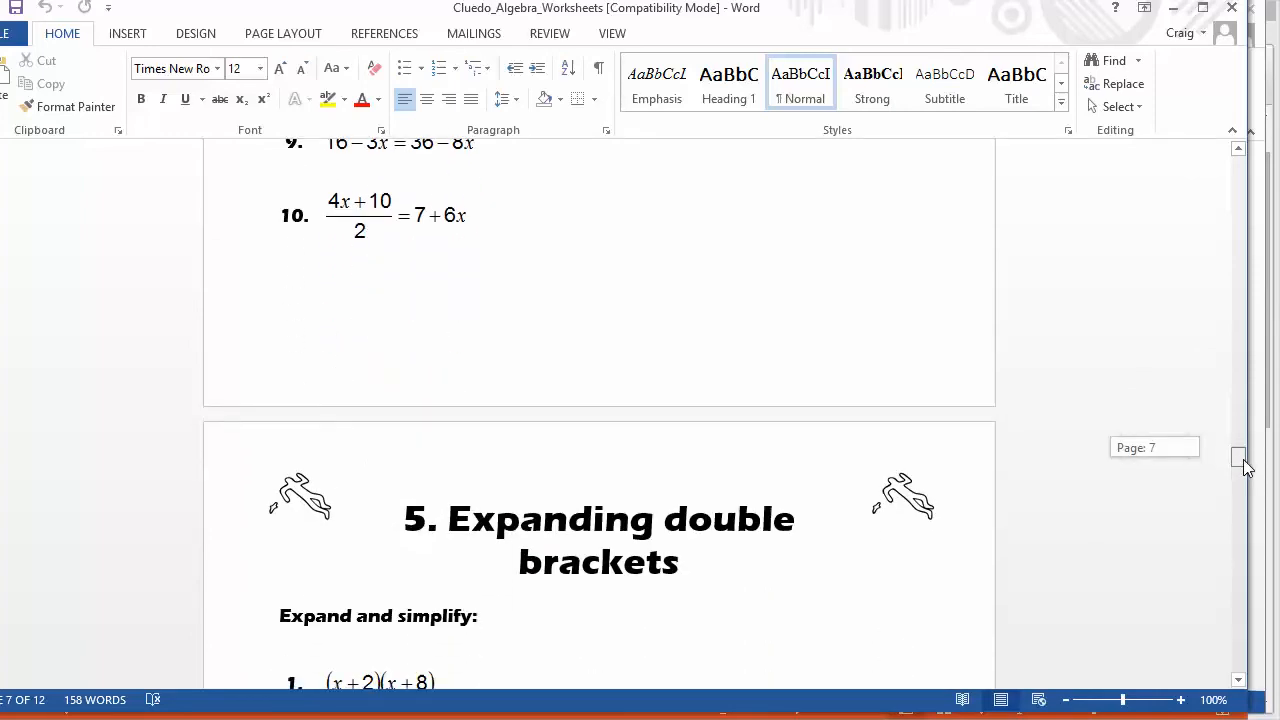
{"action": "scroll", "scroll_direction": "down", "scroll_amount": 3}
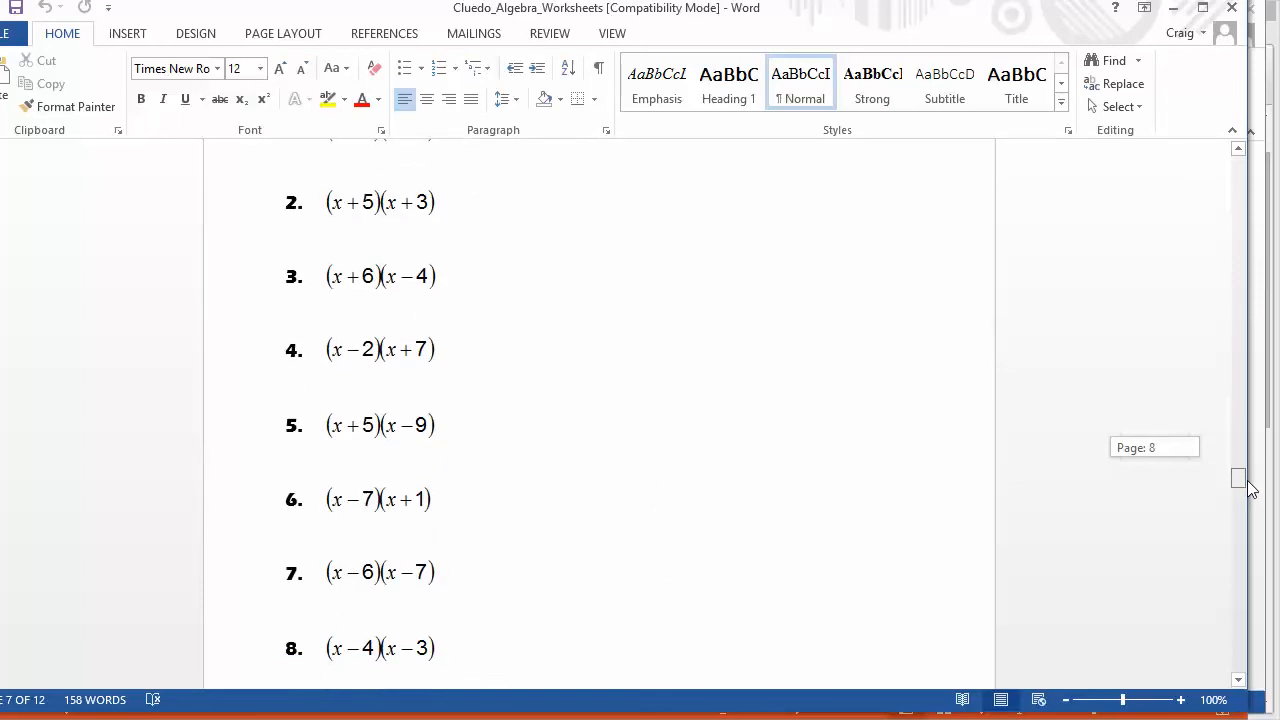
{"action": "scroll", "scroll_direction": "down", "scroll_amount": 3}
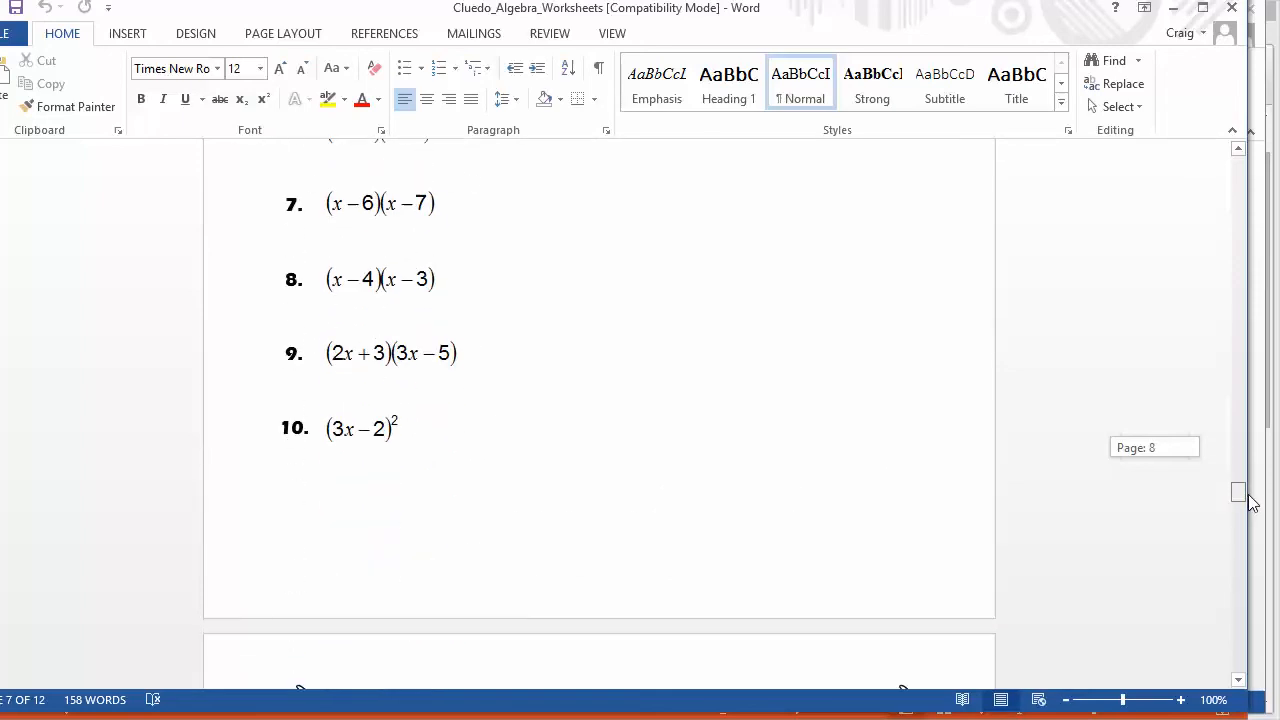
{"action": "scroll", "scroll_direction": "down", "scroll_amount": 3}
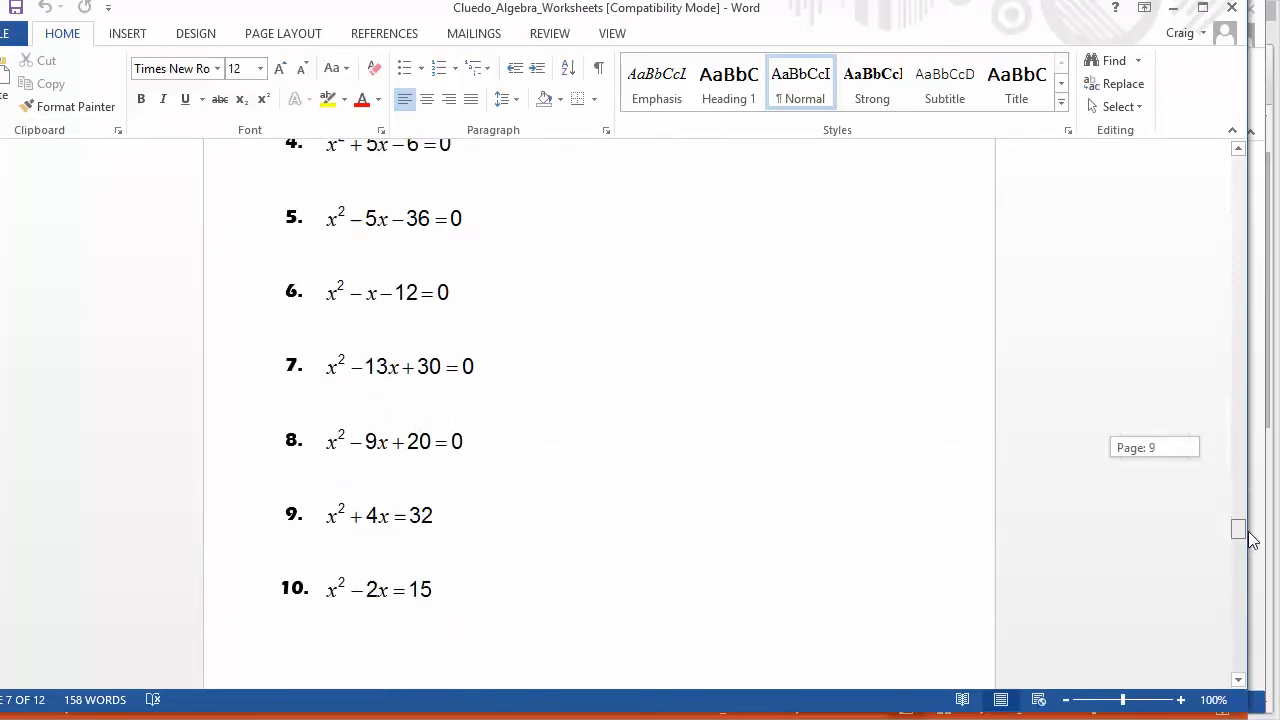
{"action": "scroll", "scroll_direction": "down", "scroll_amount": 3}
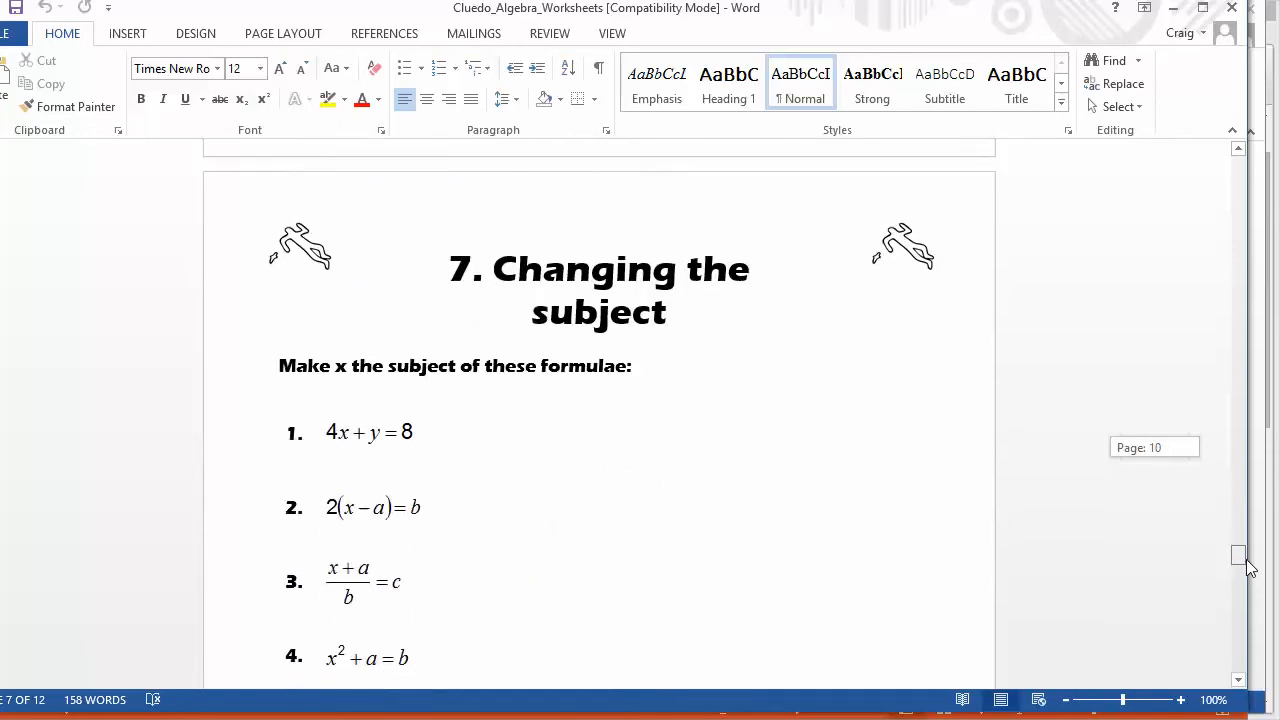
{"action": "scroll", "scroll_direction": "down", "scroll_amount": 3}
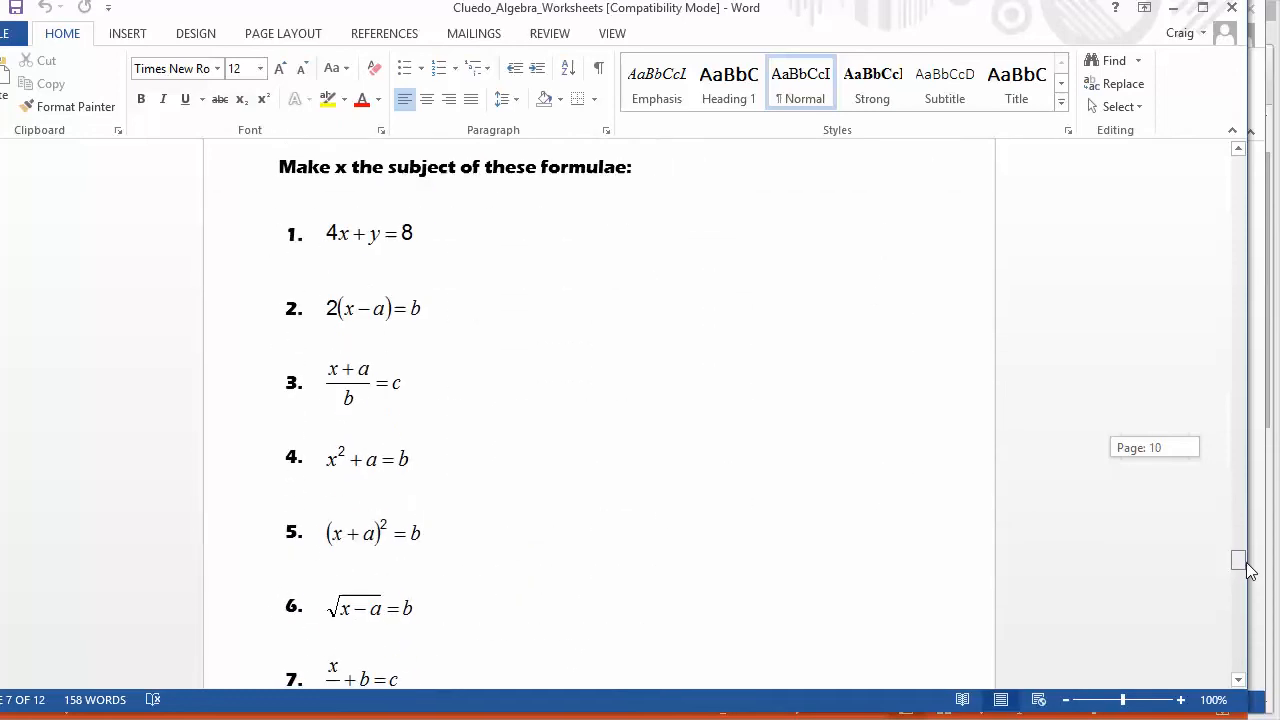
{"action": "scroll", "scroll_direction": "down", "scroll_amount": 3}
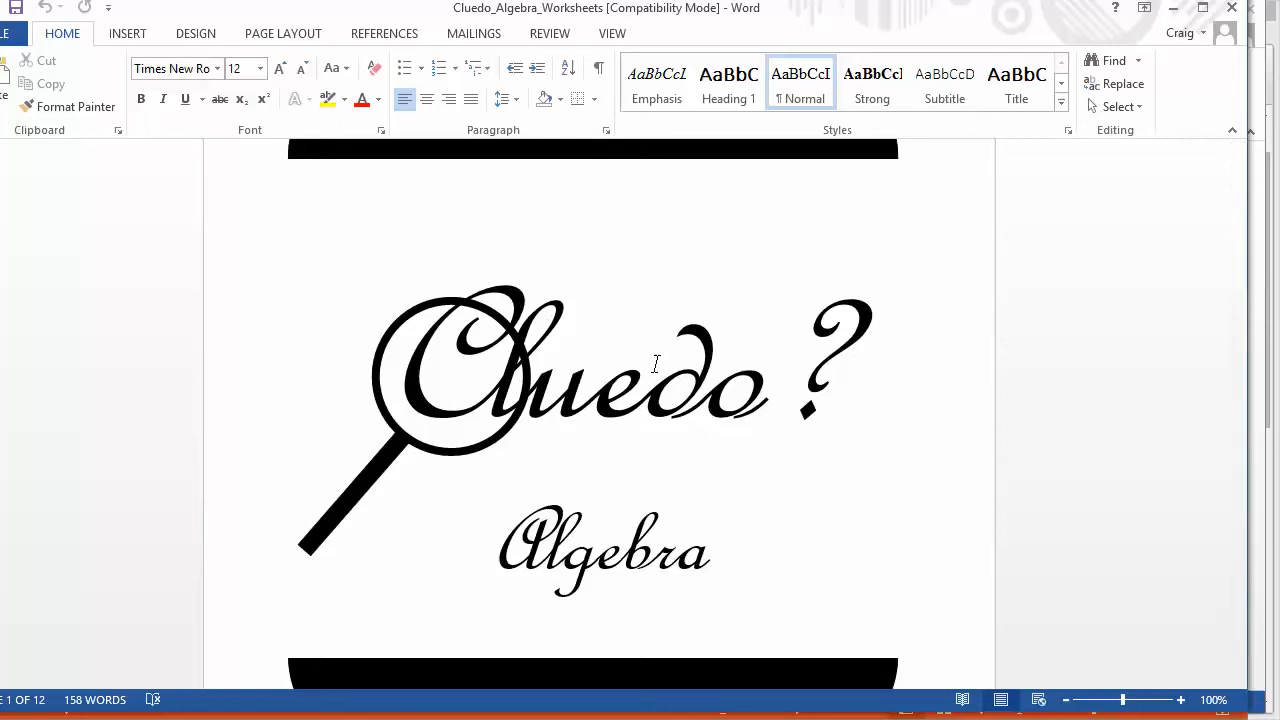
{"action": "mouse_move", "coordinate": [938, 250]}
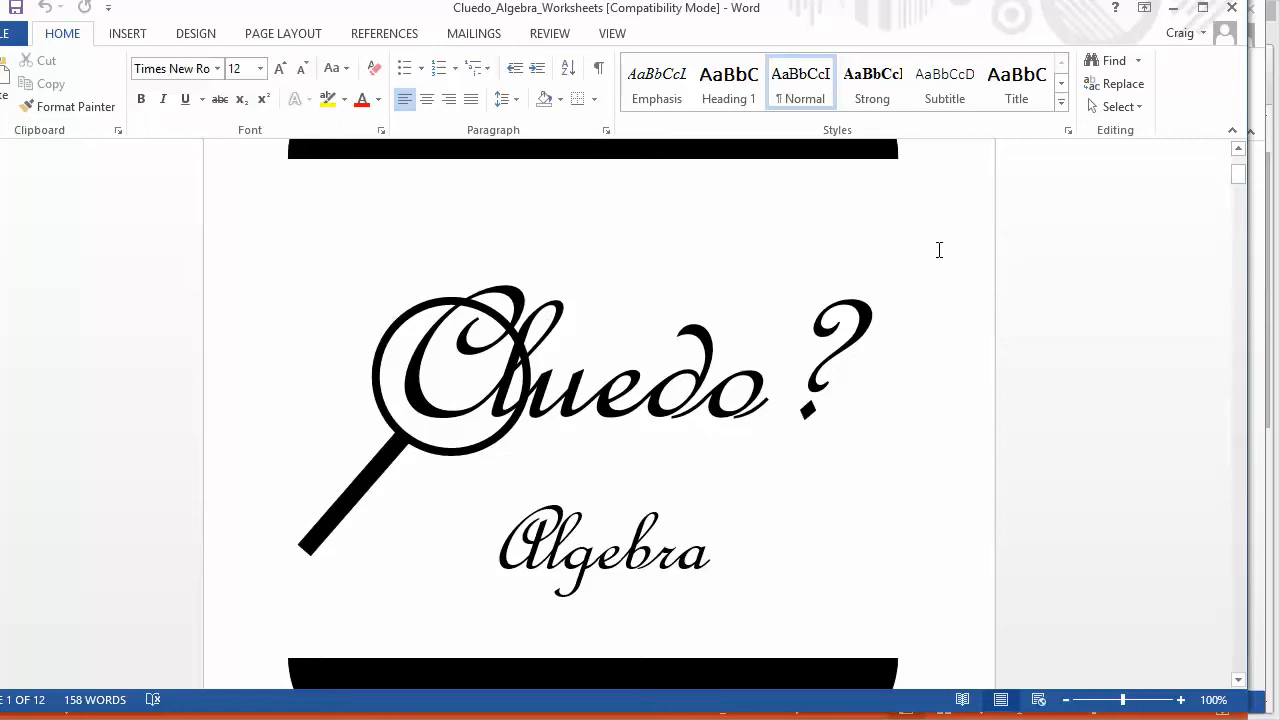
{"action": "mouse_move", "coordinate": [357, 437]}
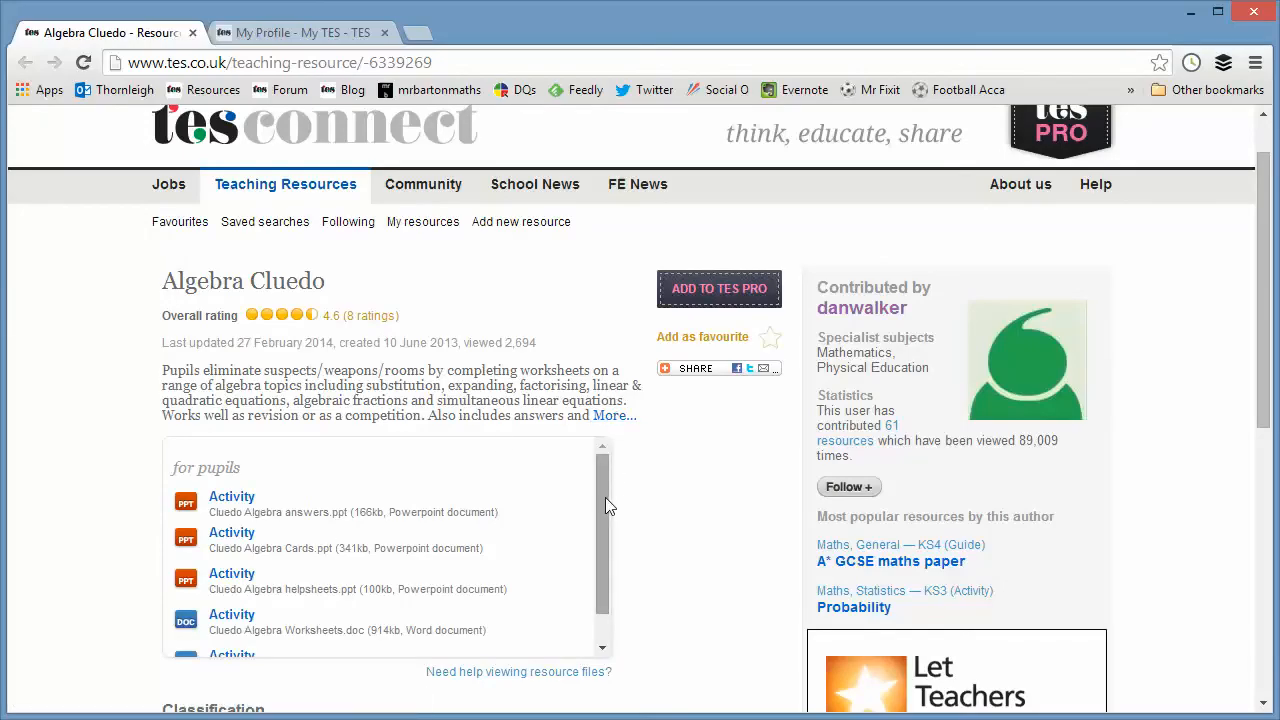
{"action": "scroll", "scroll_direction": "down", "scroll_amount": 3}
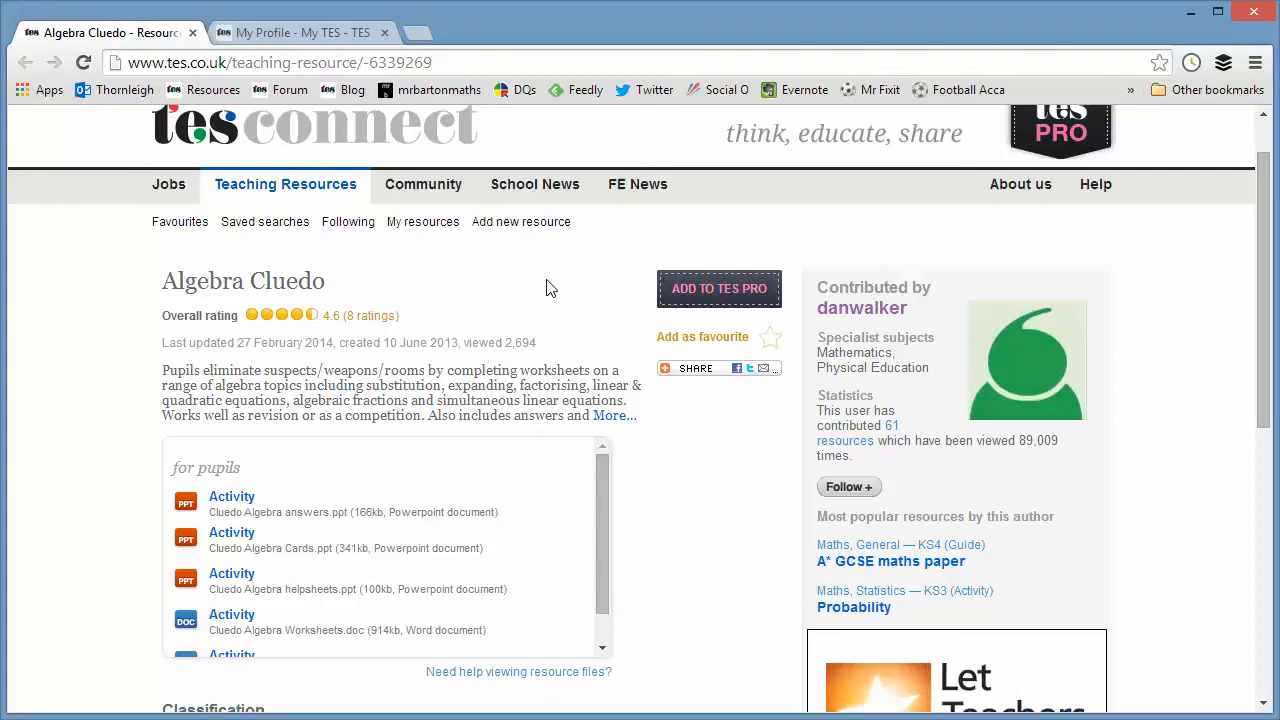
{"action": "mouse_move", "coordinate": [465, 283]}
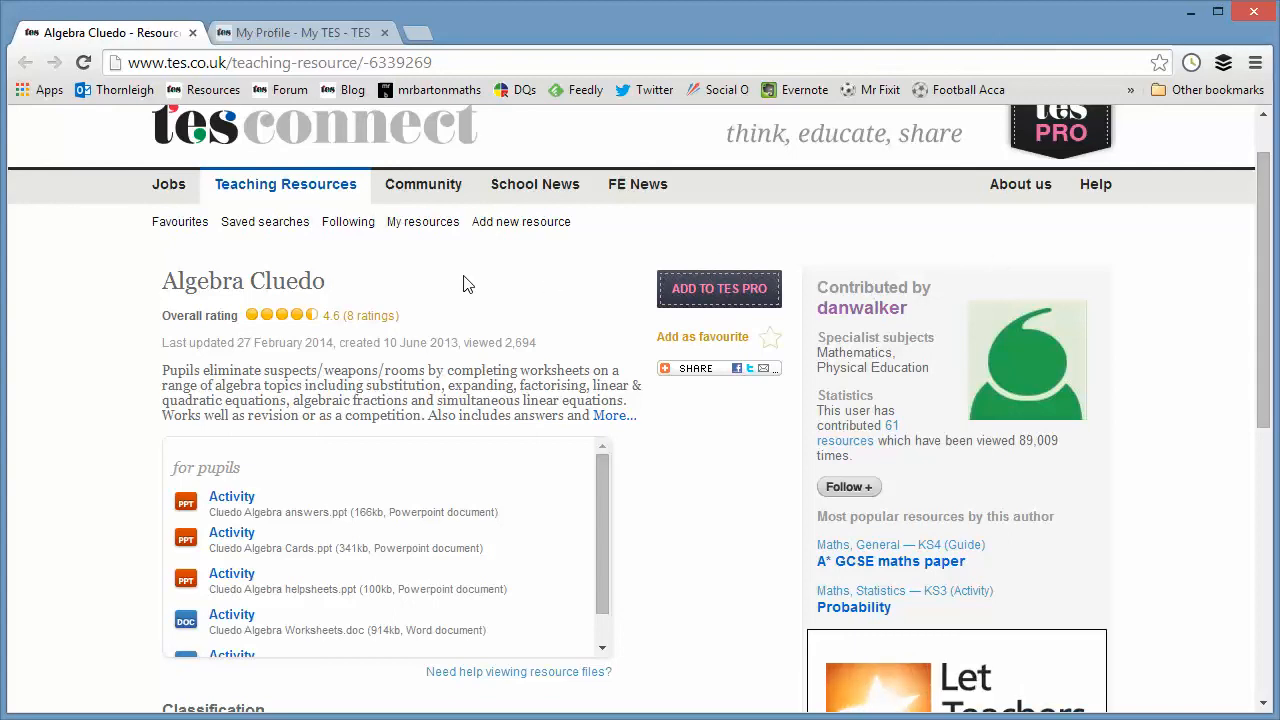